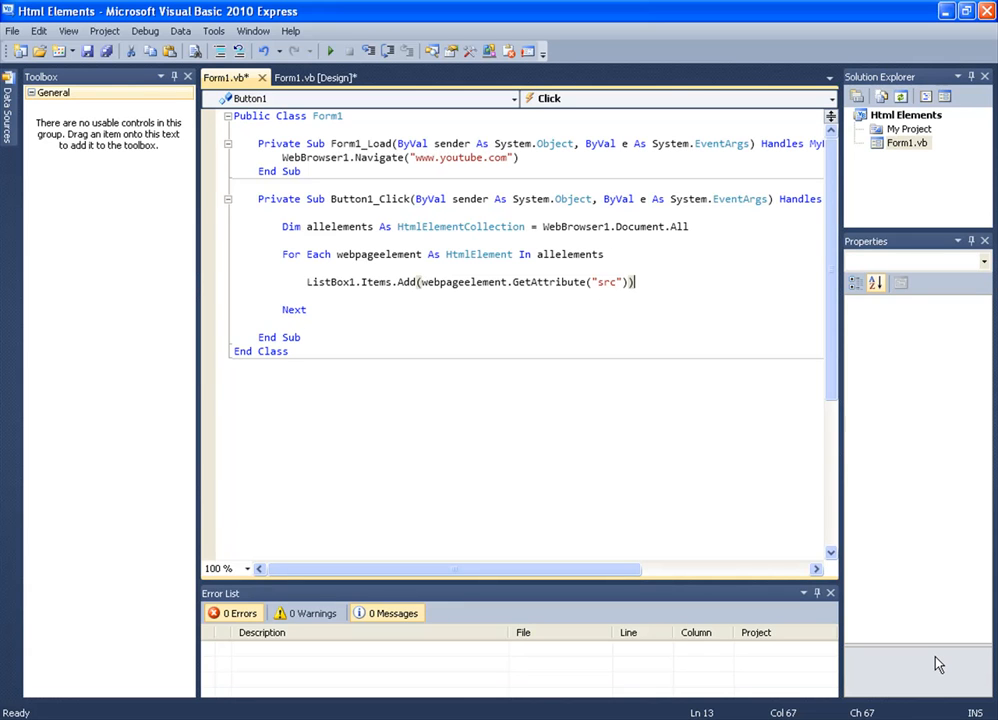
{"action": "mouse_move", "coordinate": [373, 475]}
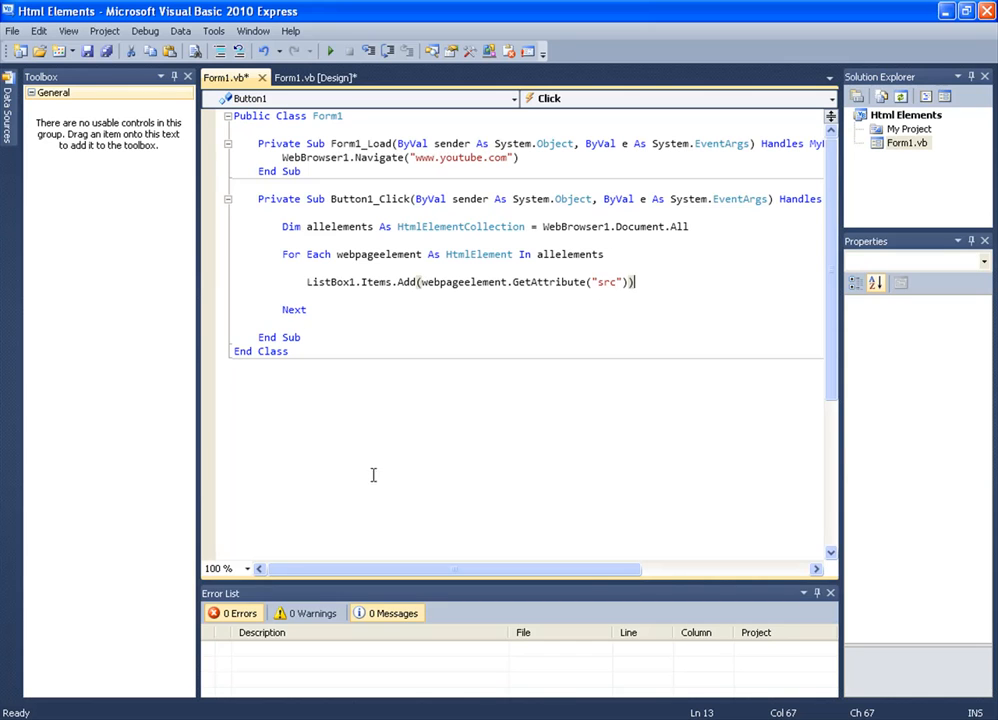
{"action": "mouse_move", "coordinate": [620, 328]}
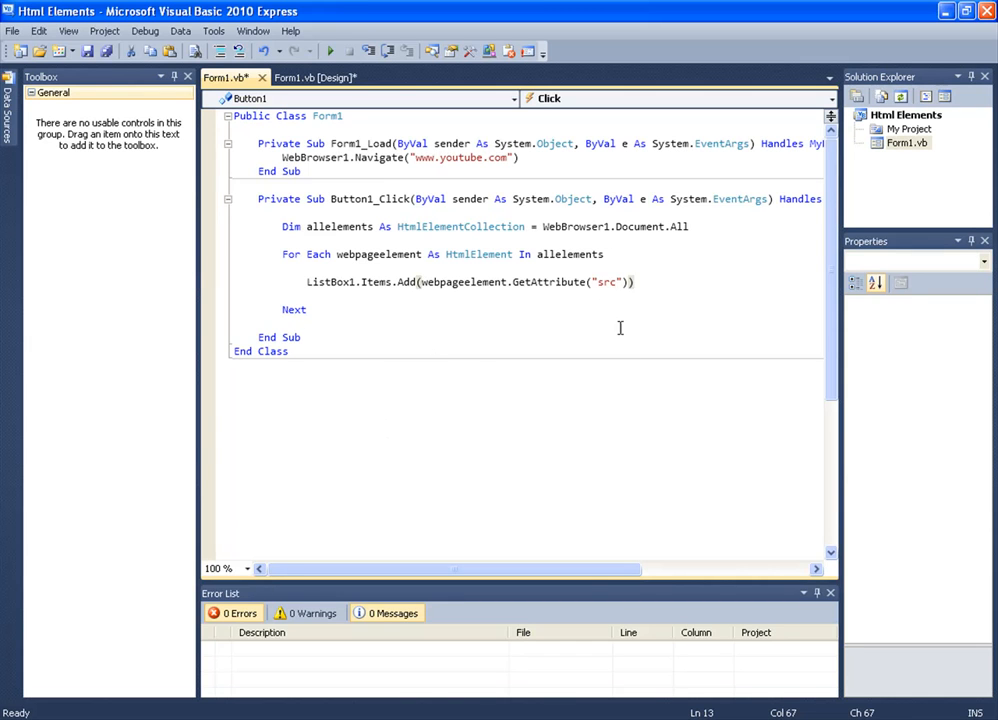
{"action": "mouse_move", "coordinate": [315, 344]}
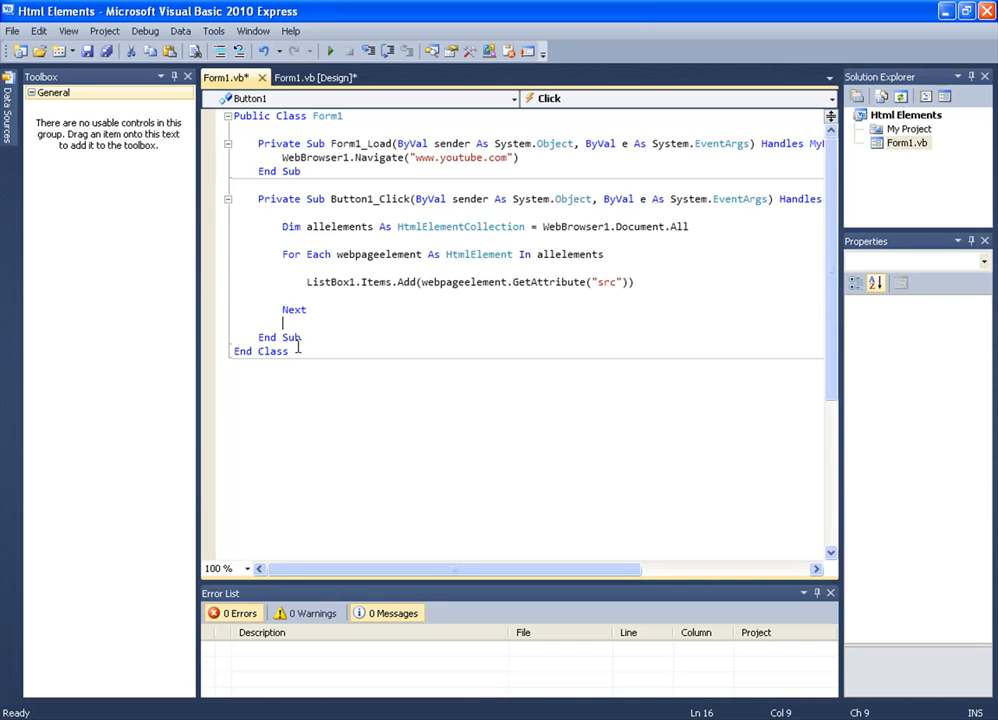
{"action": "mouse_move", "coordinate": [291, 277]}
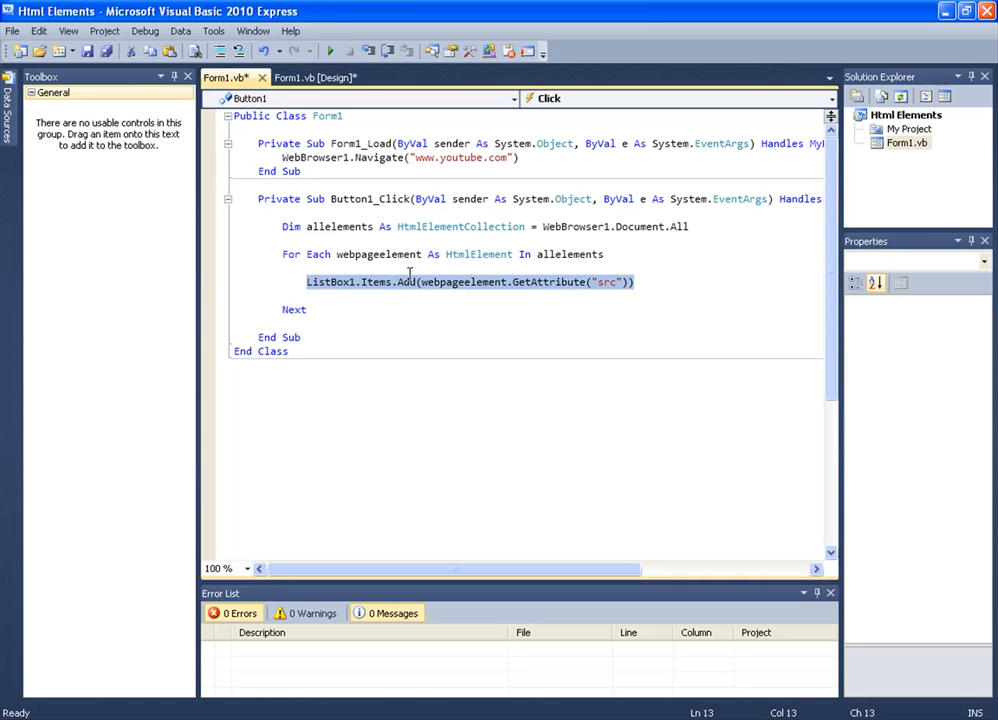
Step: Delete the ListBox1.Items.Add src line and rename the button's text to 'Click Button'
{"action": "key", "text": "Delete"}
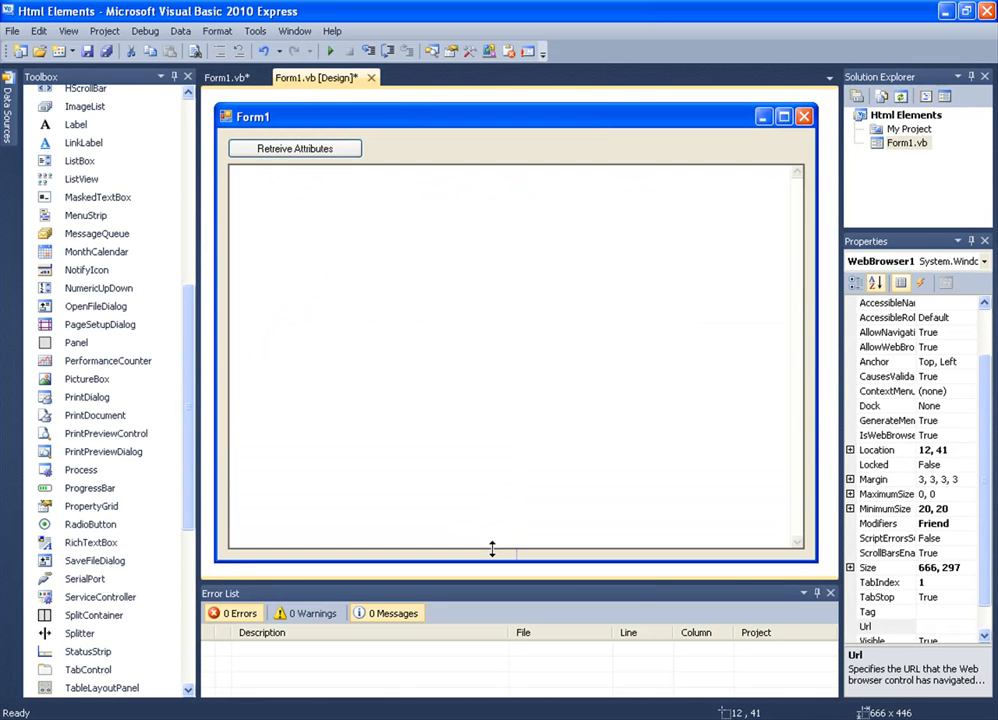
{"action": "left_click", "coordinate": [294, 148]}
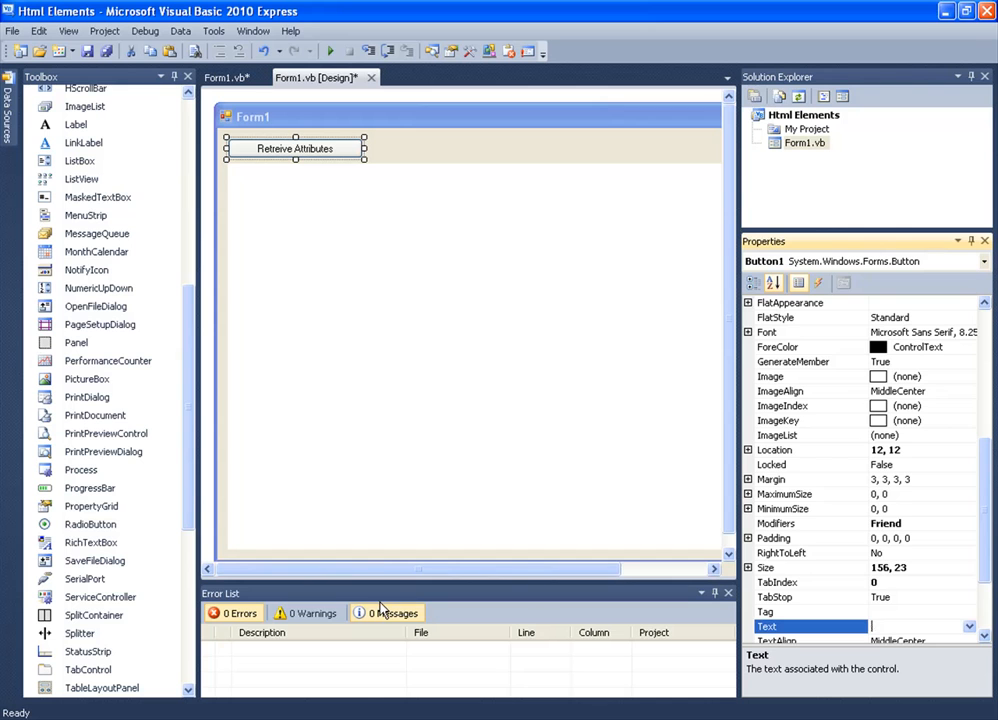
{"action": "type", "text": "Click Button"}
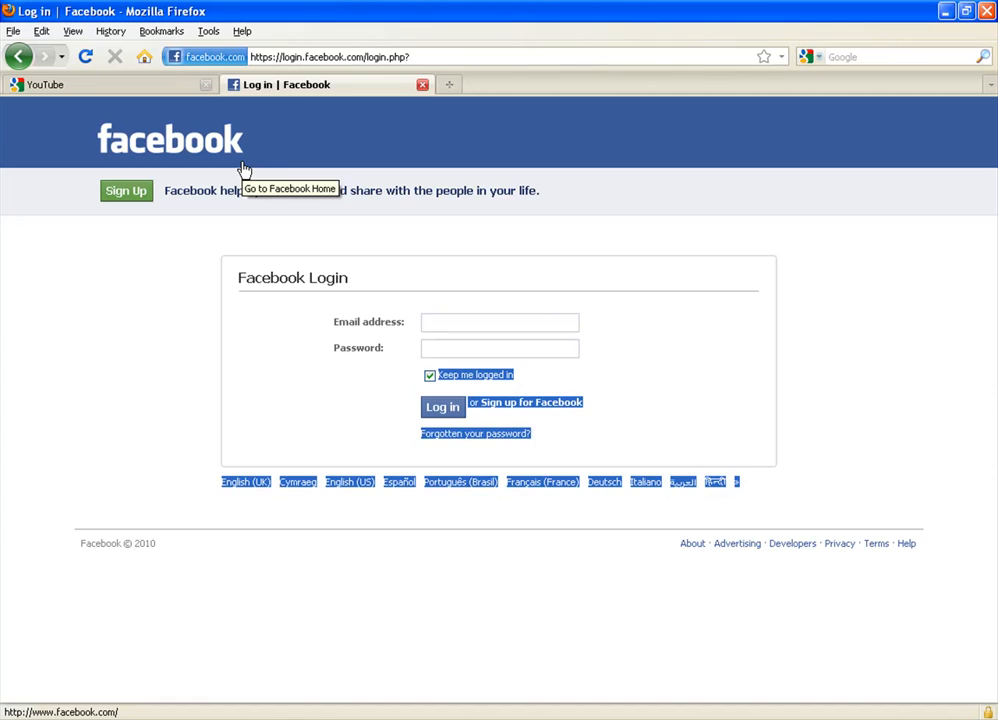
{"action": "mouse_move", "coordinate": [168, 348]}
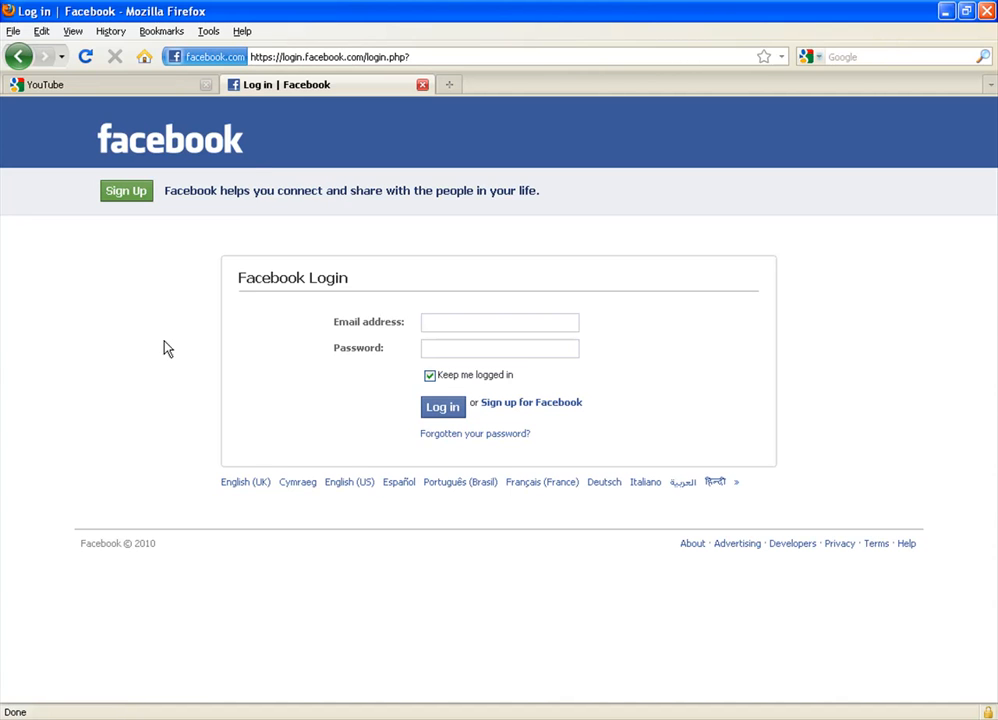
{"action": "mouse_move", "coordinate": [275, 390]}
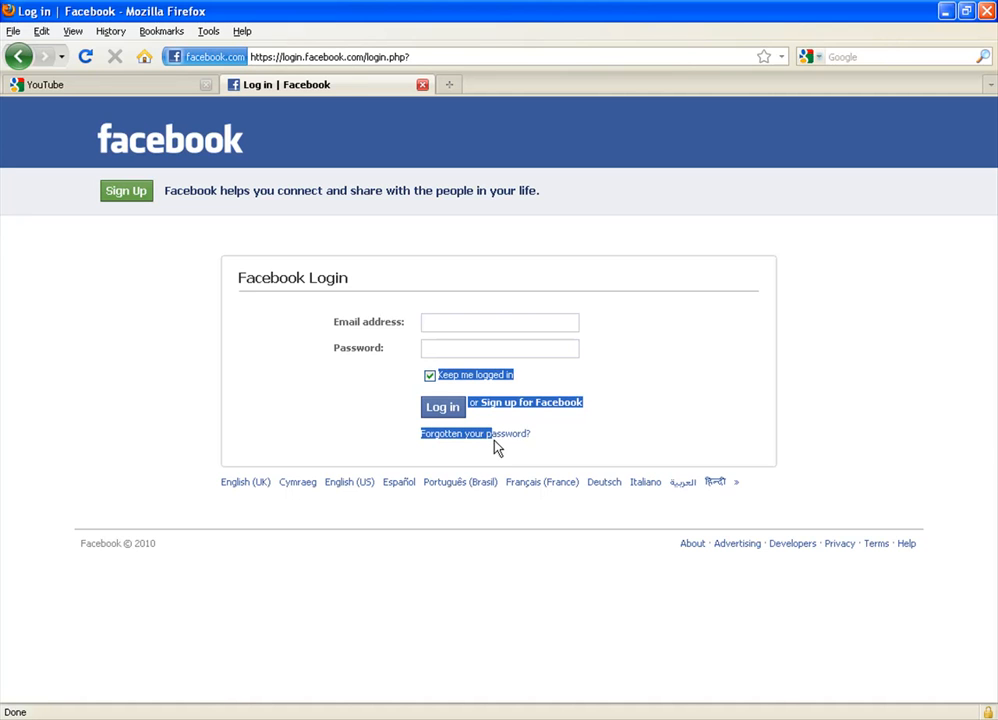
{"action": "mouse_move", "coordinate": [276, 471]}
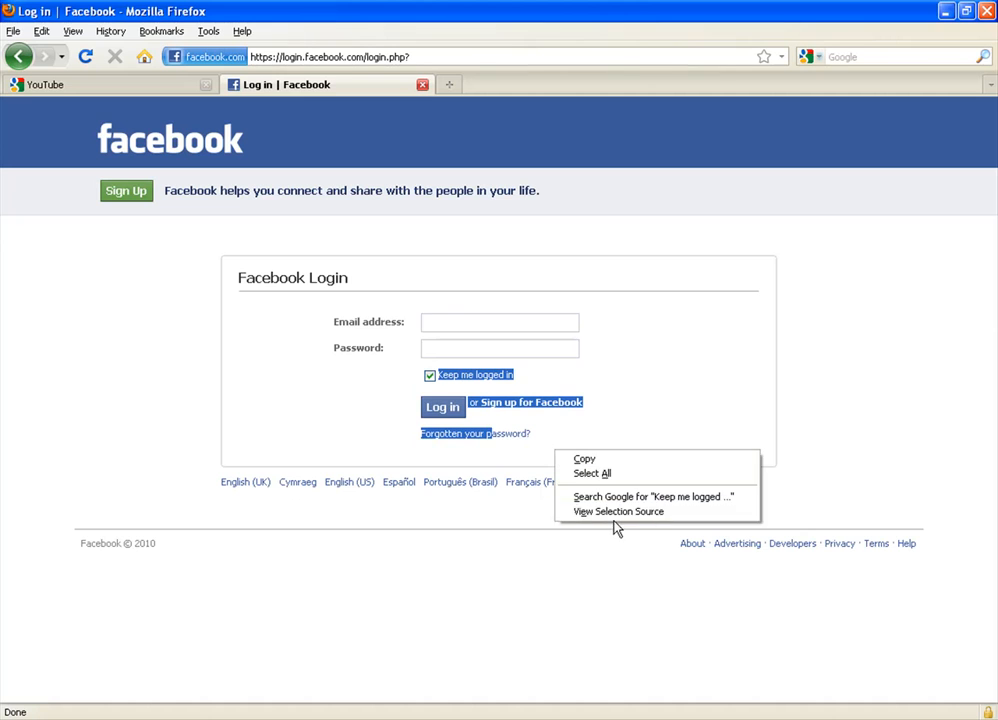
Step: View the selection source of the Facebook login form
{"action": "left_click", "coordinate": [618, 511]}
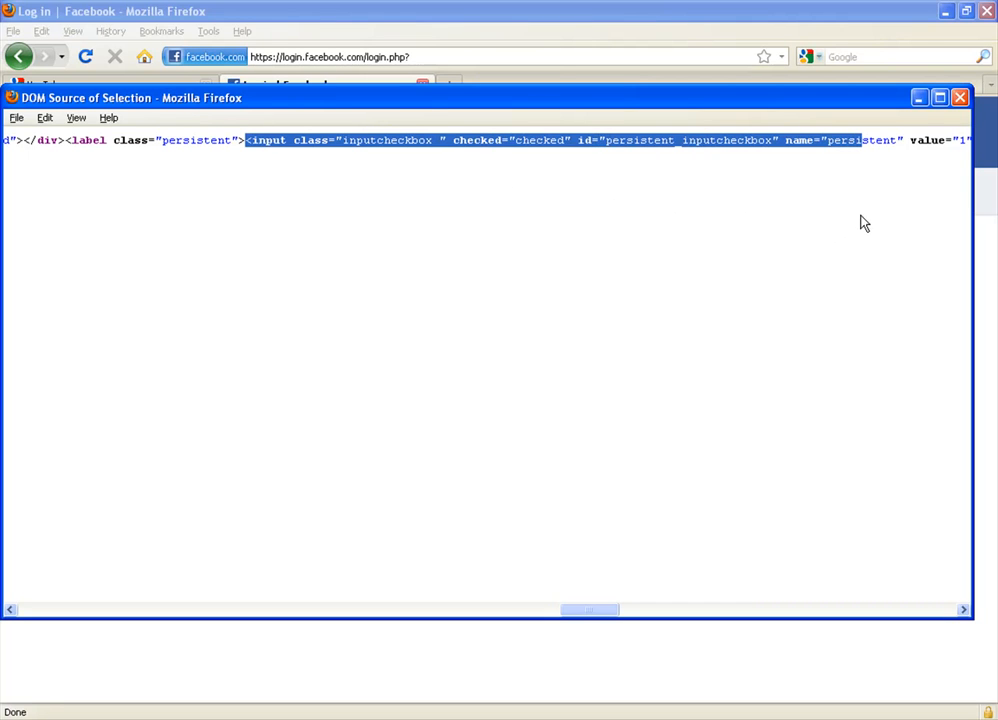
Step: Highlight the Log in input's type 'submit', value 'Log in' and name 'login' in the source
{"action": "left_click", "coordinate": [249, 140]}
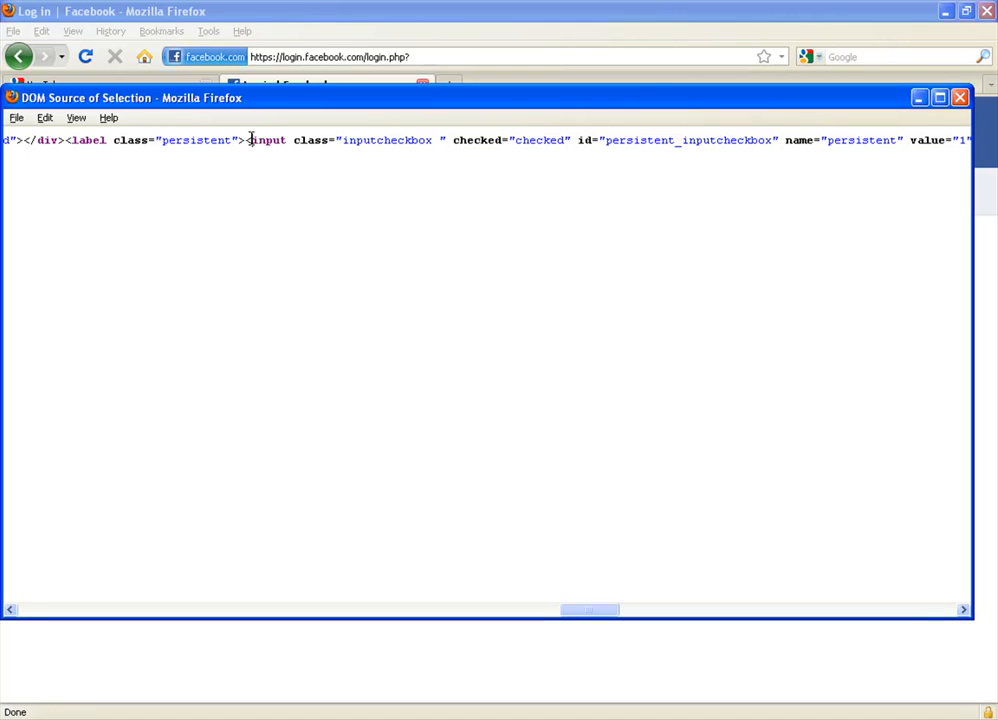
{"action": "double_click", "coordinate": [270, 140]}
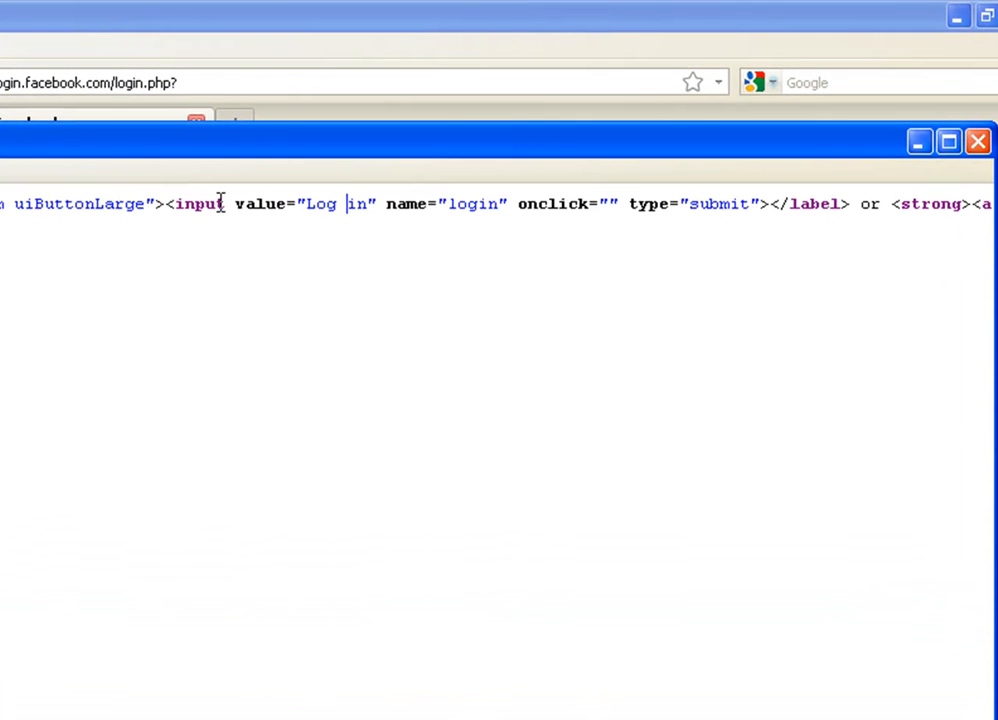
{"action": "double_click", "coordinate": [199, 204]}
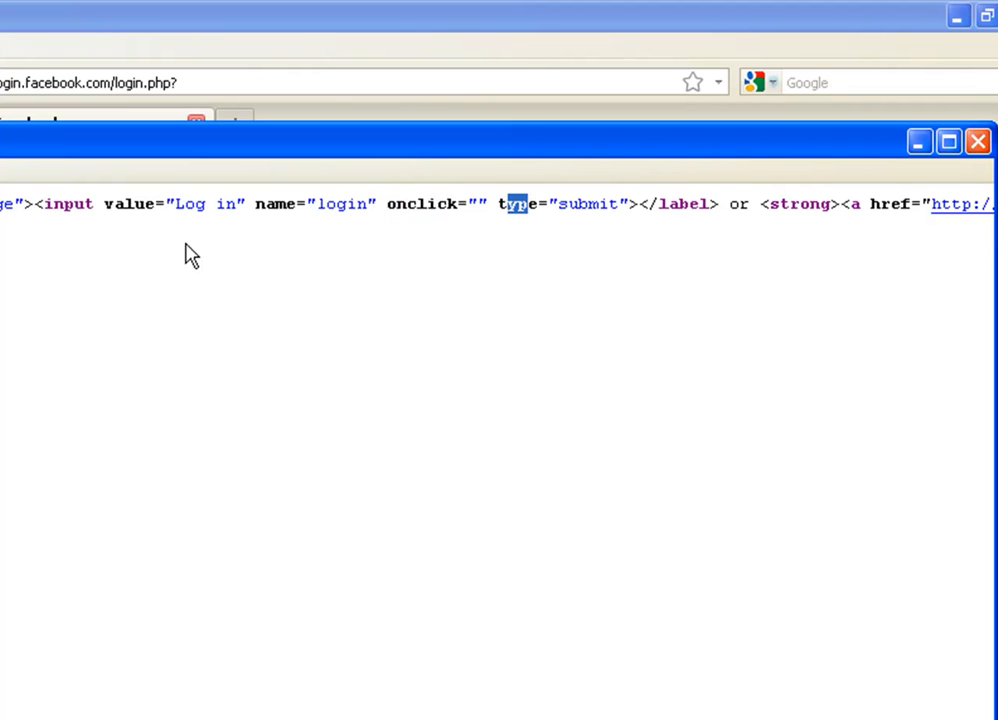
{"action": "double_click", "coordinate": [205, 204]}
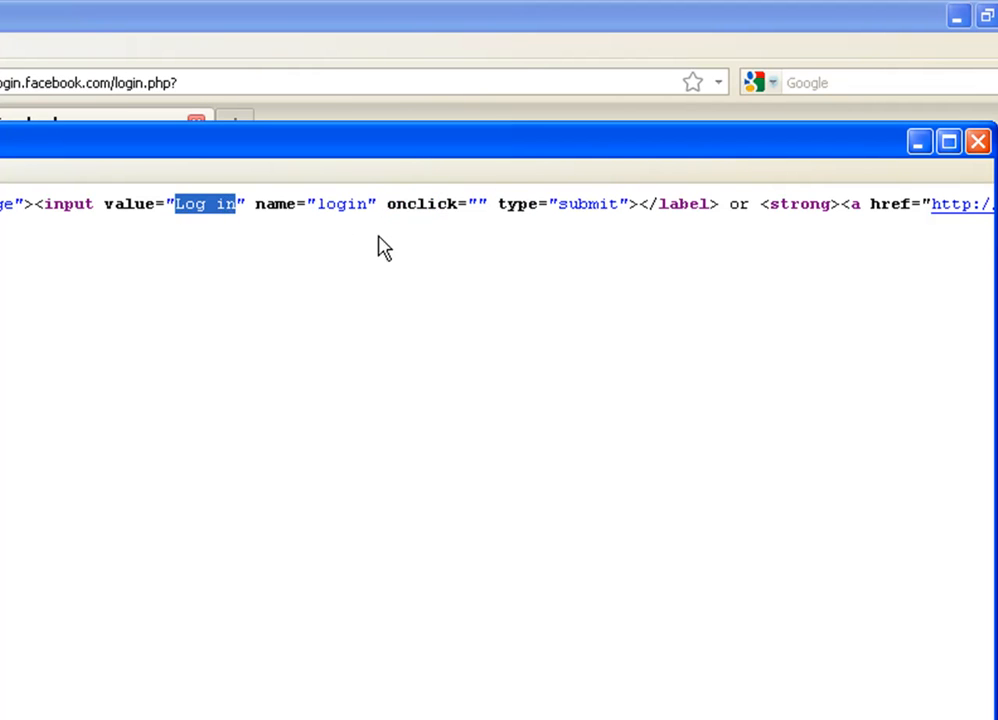
{"action": "double_click", "coordinate": [342, 204]}
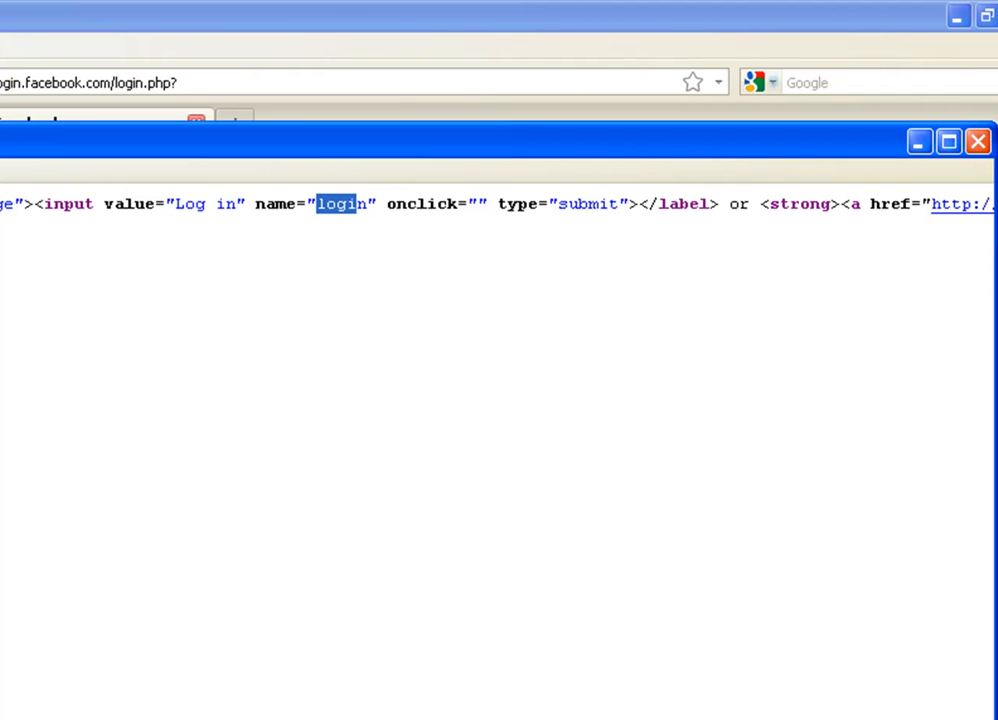
{"action": "mouse_move", "coordinate": [94, 256]}
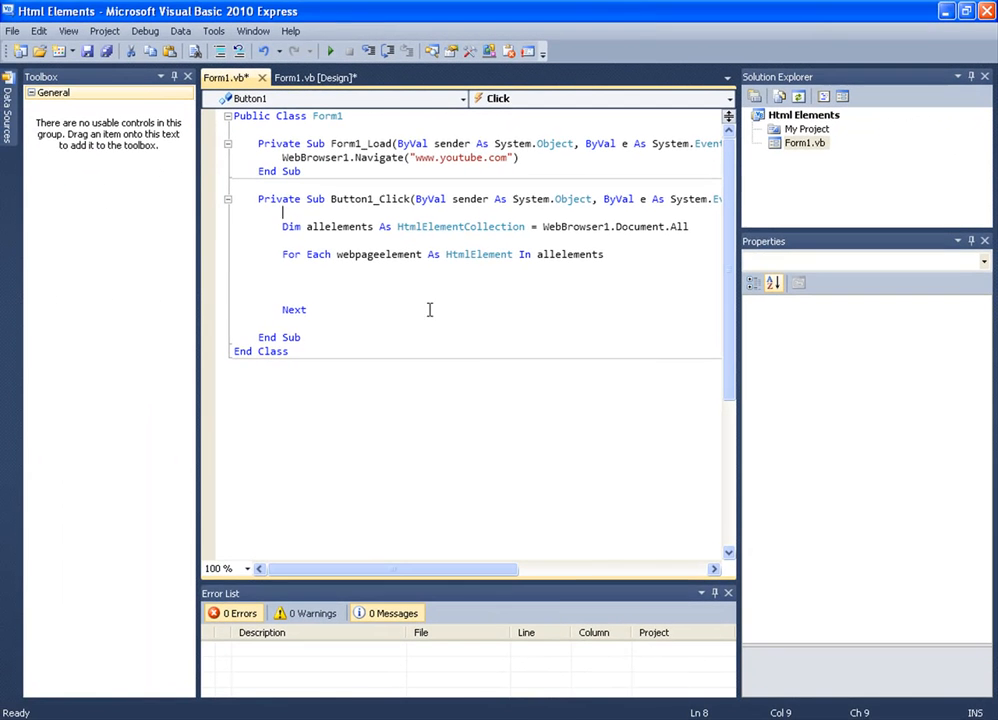
{"action": "mouse_move", "coordinate": [484, 157]}
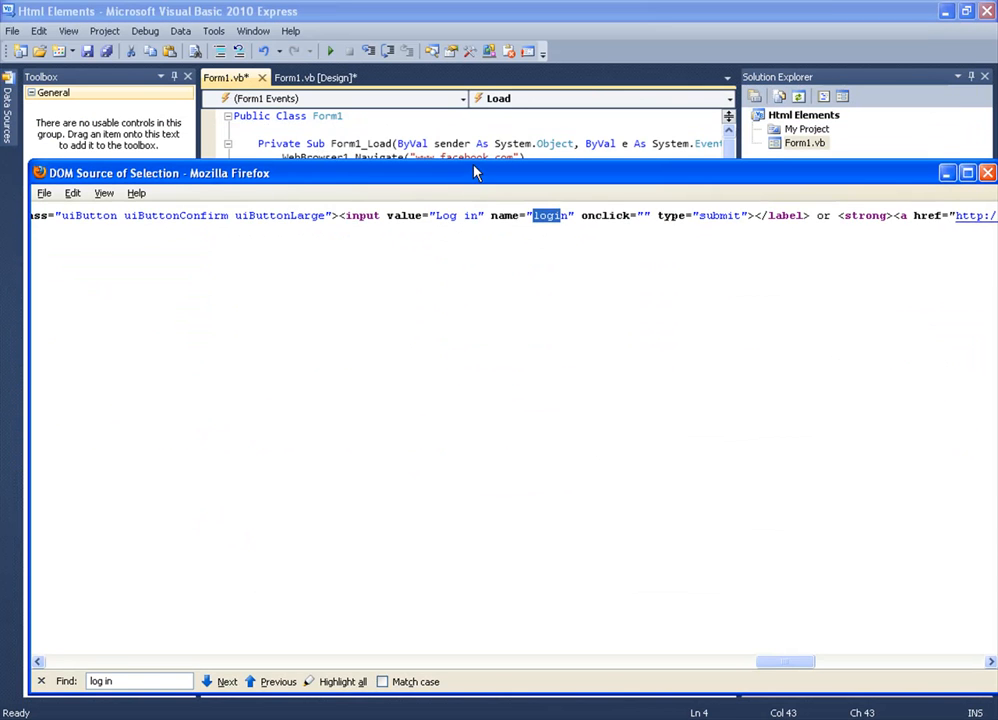
{"action": "left_click_drag", "start_coordinate": [475, 173], "coordinate": [378, 351]}
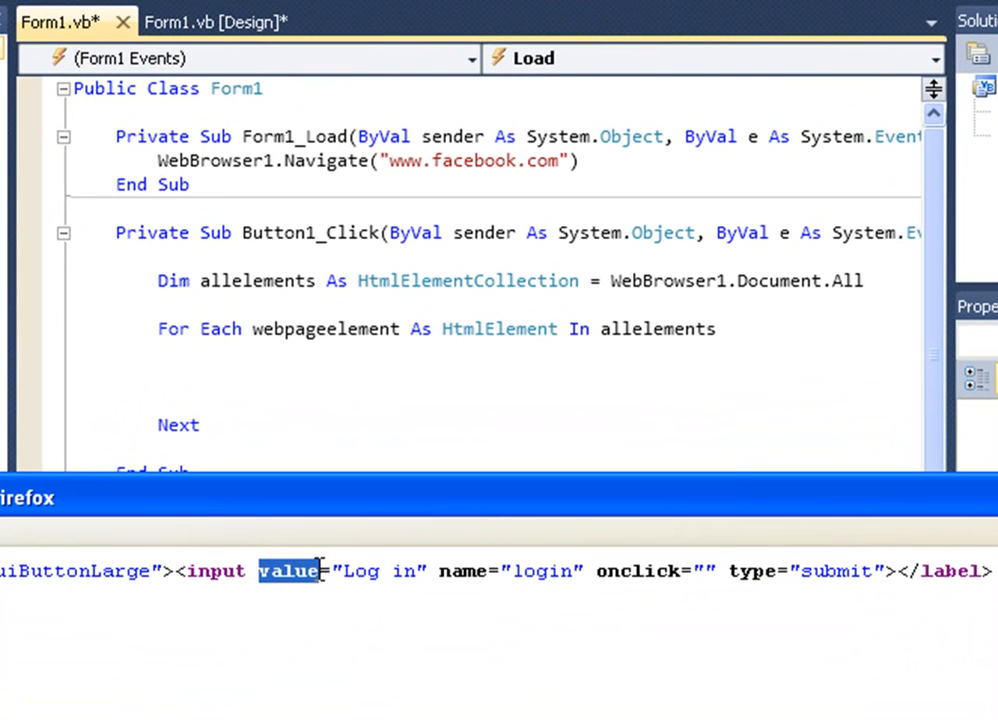
{"action": "left_click_drag", "start_coordinate": [320, 571], "coordinate": [420, 571]}
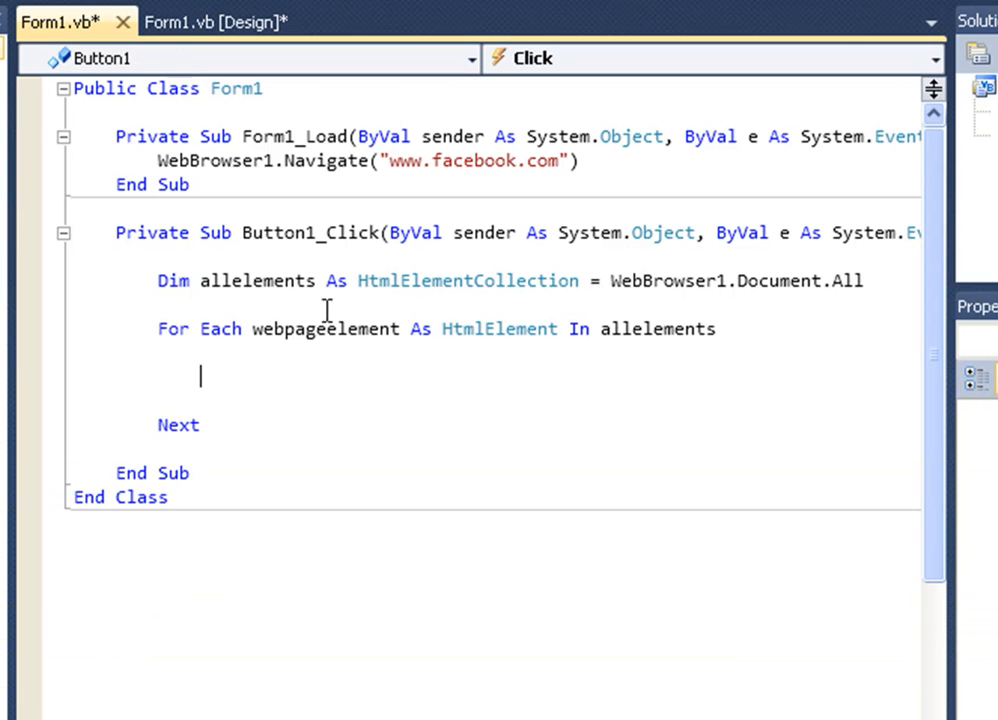
Step: Add If webpageelement.GetAttribute("value") = "Log in" Then inside the For Each loop
{"action": "type", "text": "'value=\"Log in\""}
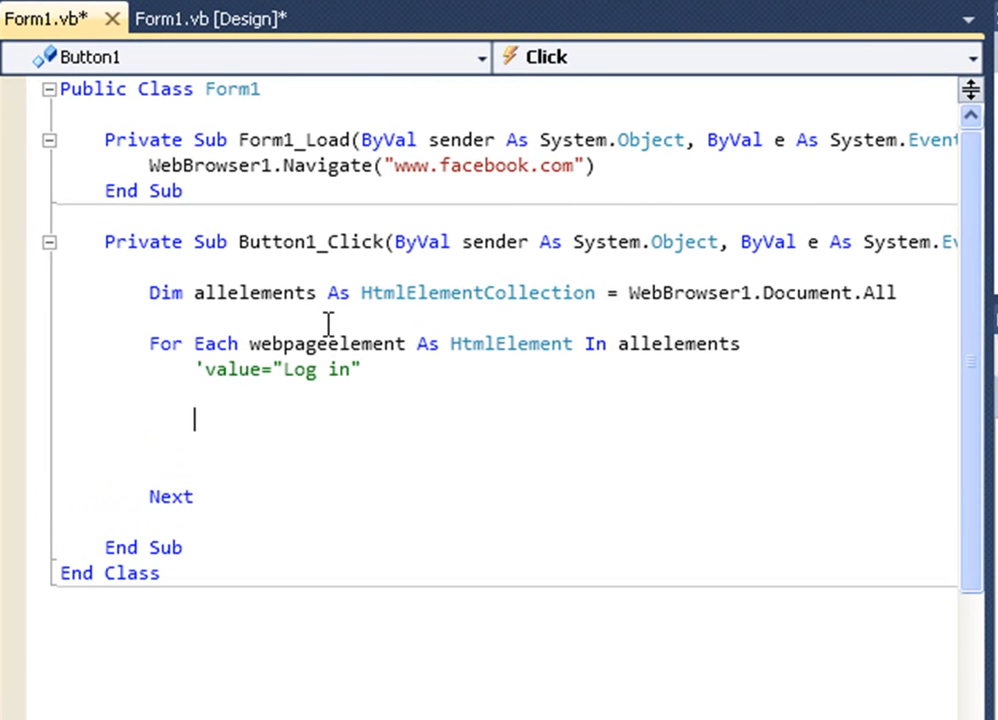
{"action": "mouse_move", "coordinate": [292, 369]}
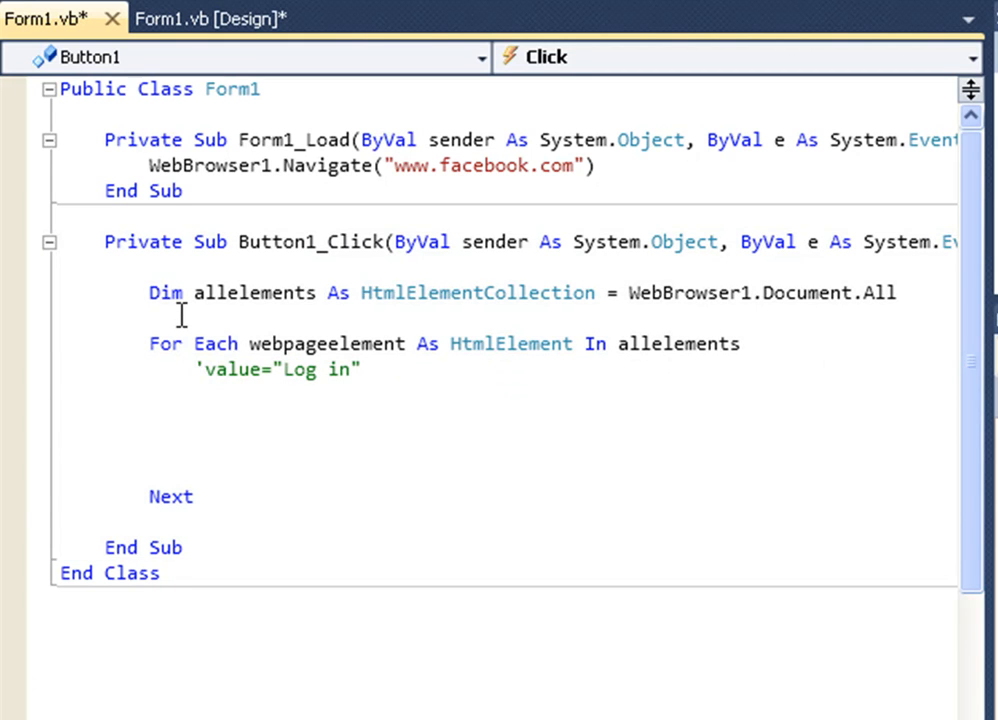
{"action": "type", "text": "If webp"}
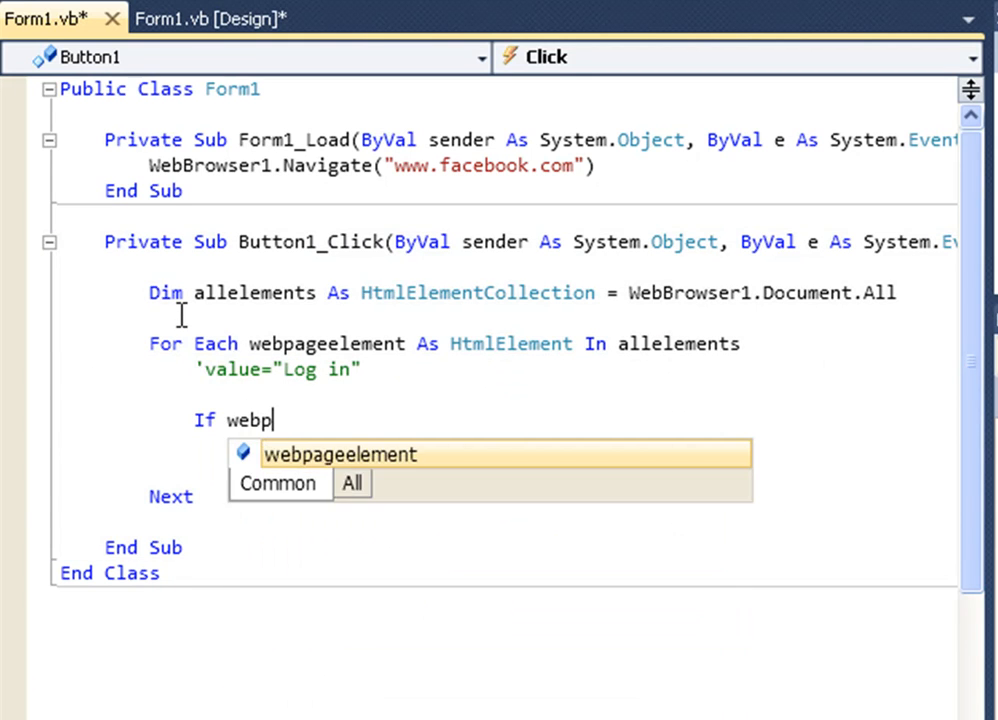
{"action": "type", "text": "ee"}
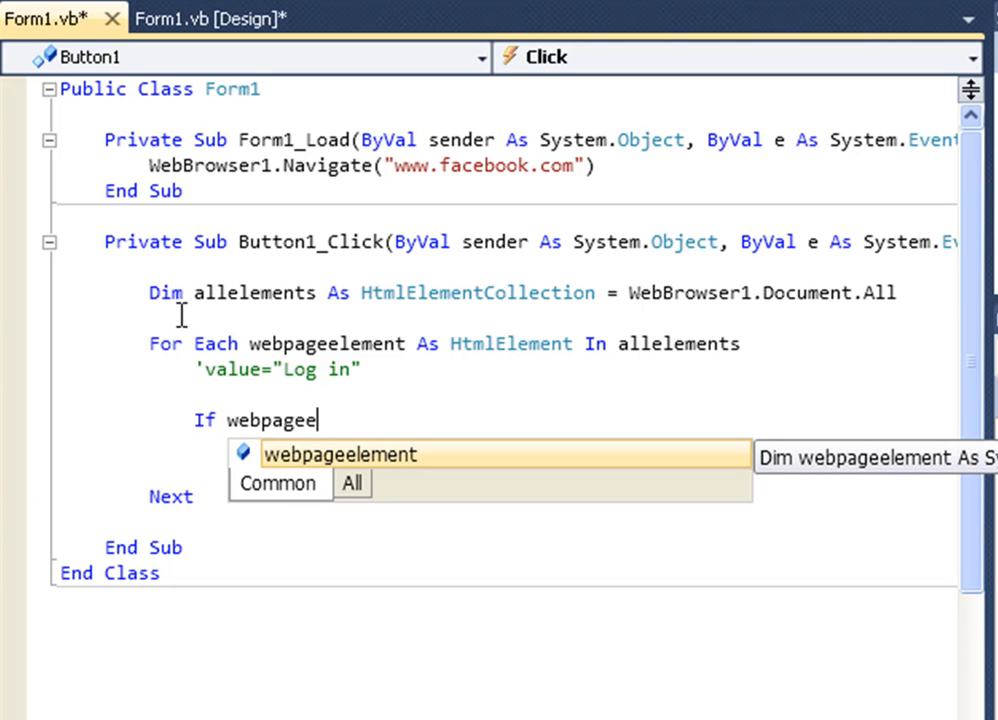
{"action": "type", "text": "lement.ge"}
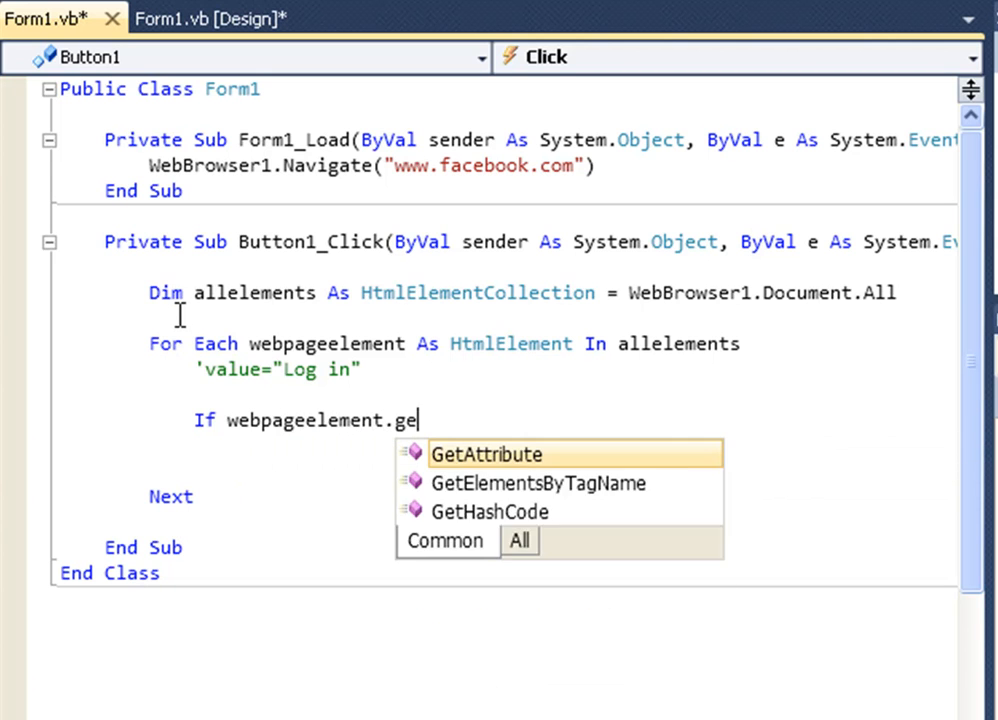
{"action": "type", "text": "tattribute(\"v"}
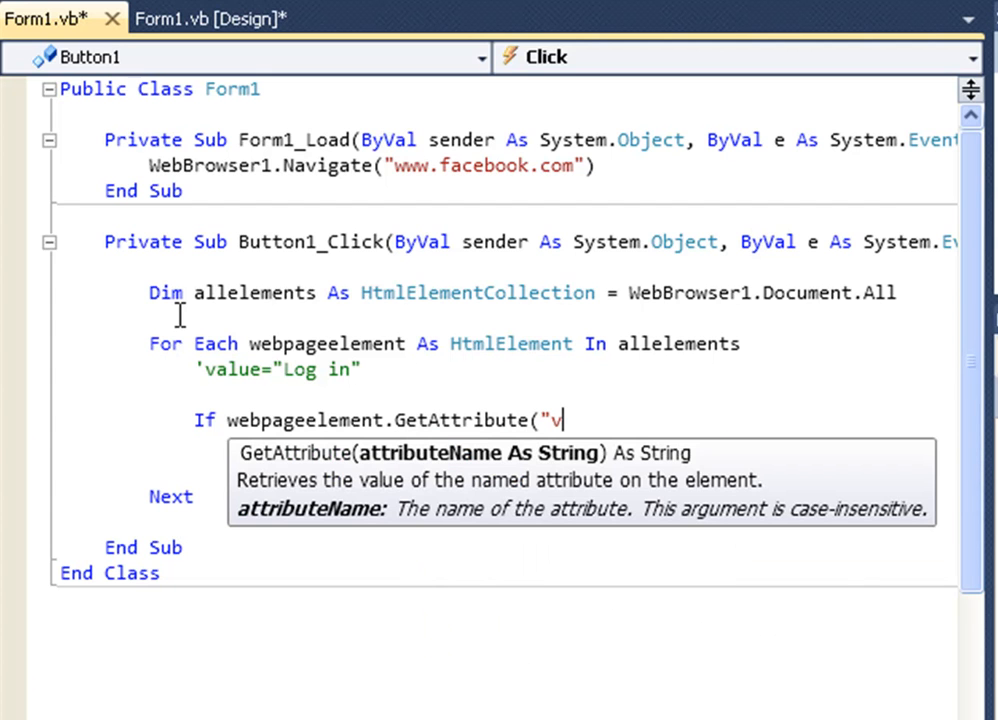
{"action": "type", "text": "alue\""}
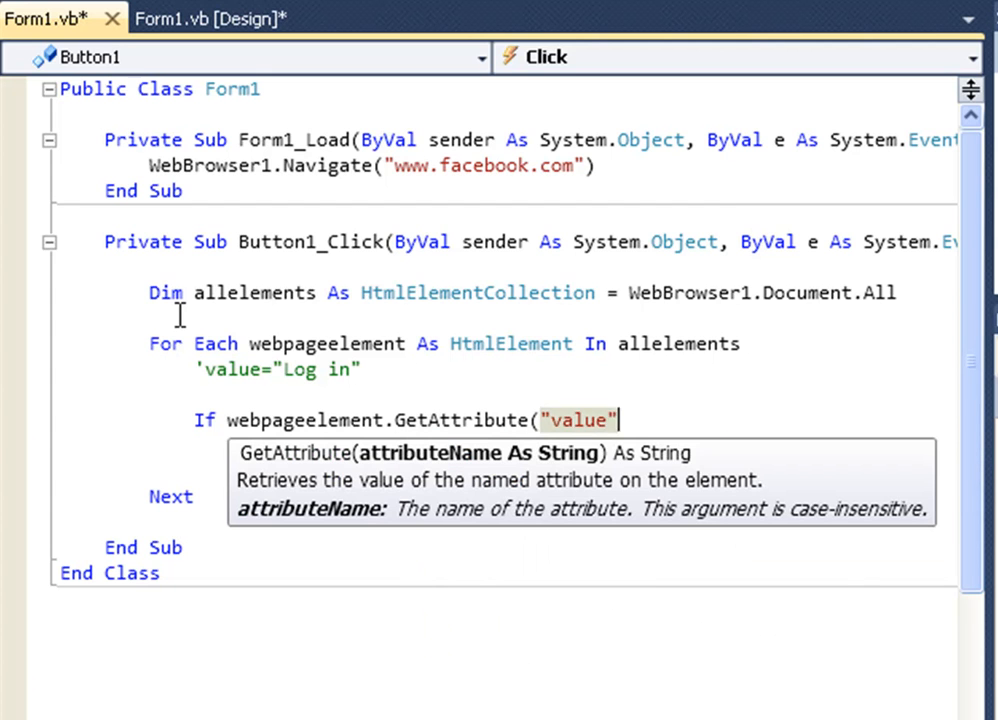
{"action": "type", "text": ") = \"Lo"}
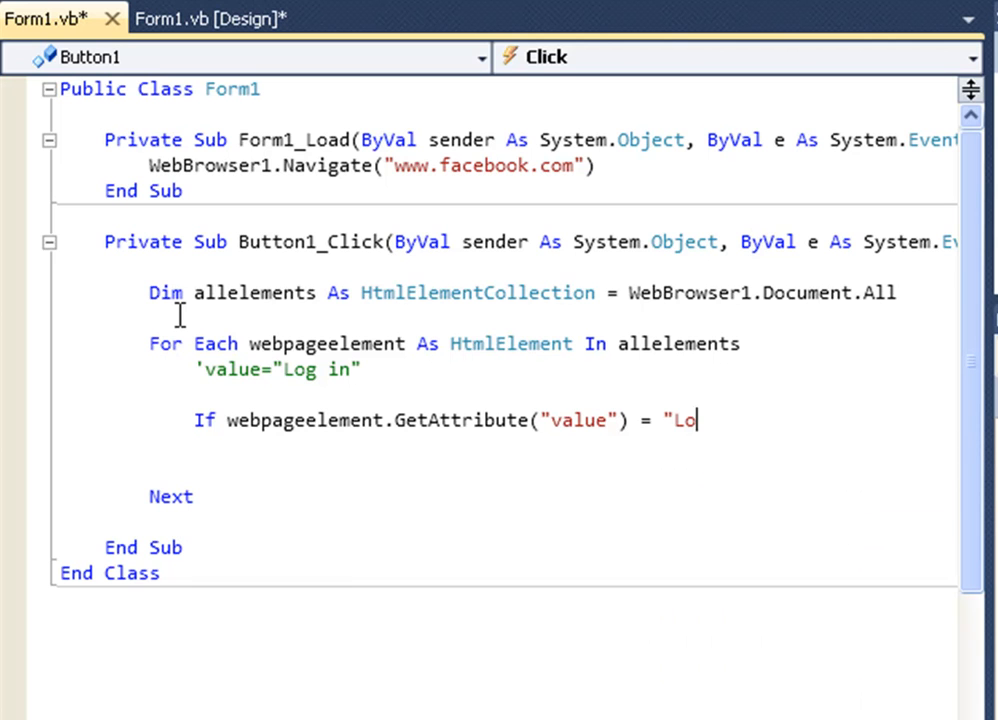
{"action": "type", "text": "g in\""}
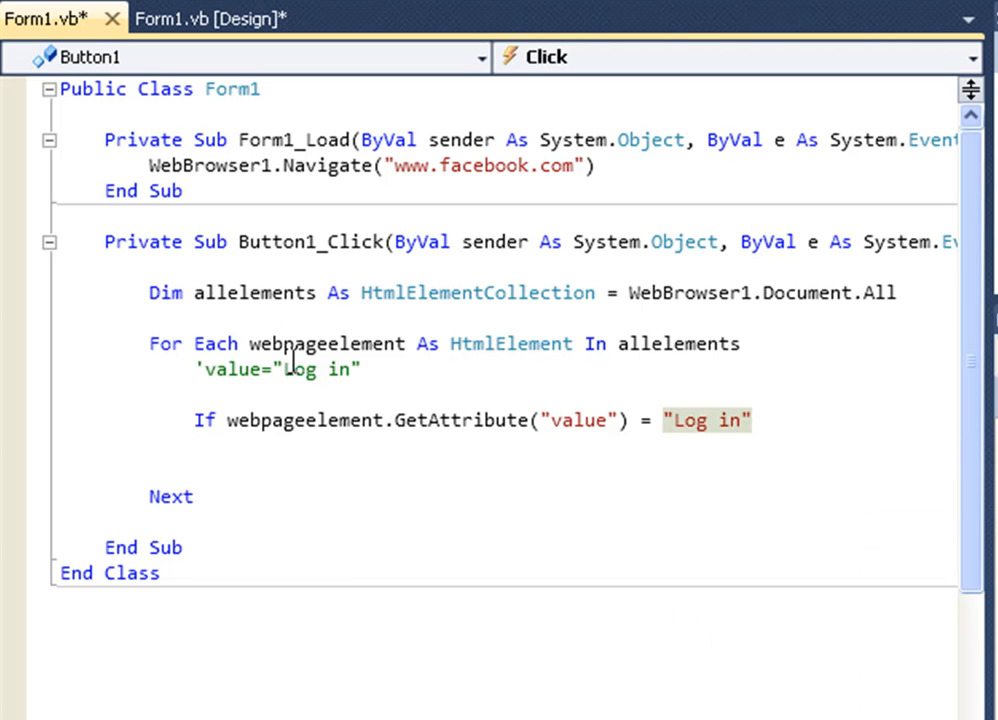
{"action": "type", "text": "Then"}
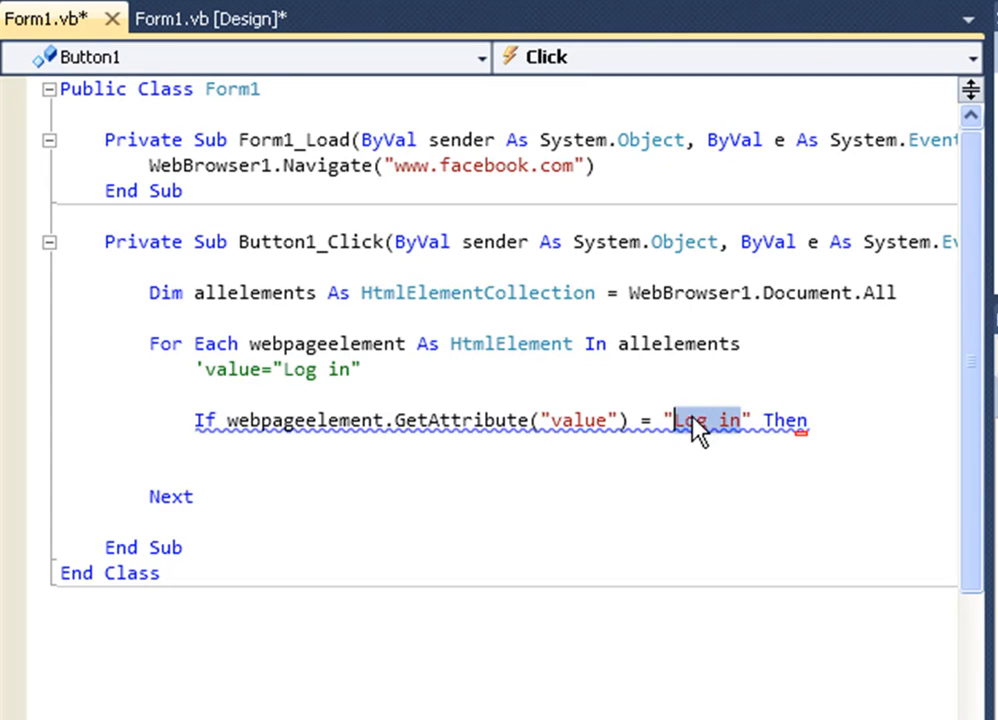
{"action": "mouse_move", "coordinate": [650, 293]}
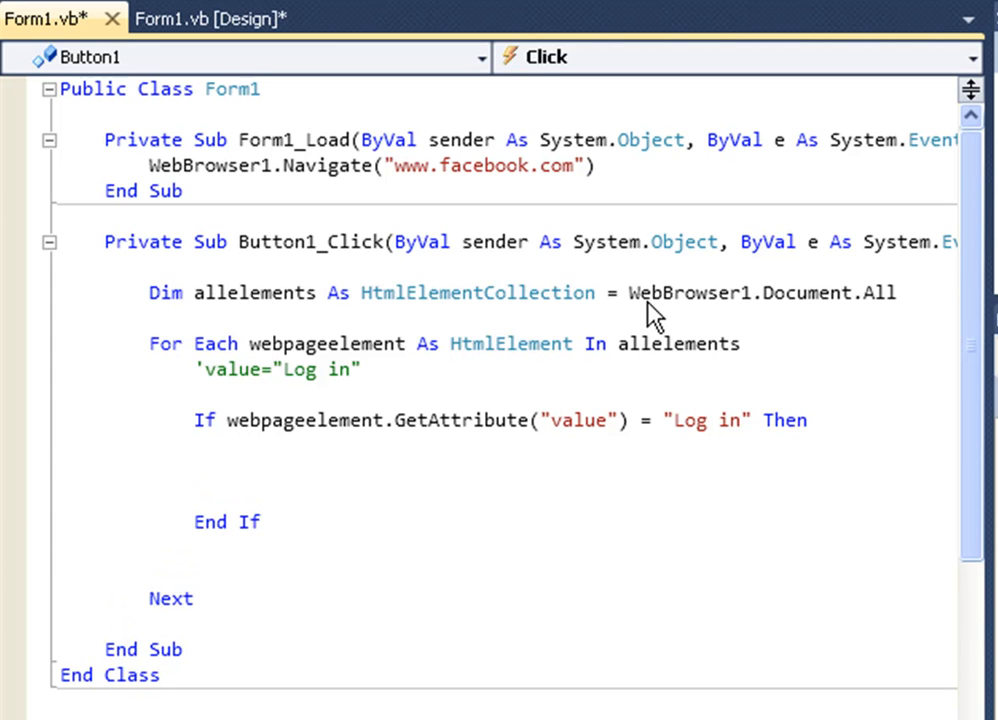
Step: Add webpageelement.InvokeMember("click") inside the If block
{"action": "type", "text": "webpageelement."}
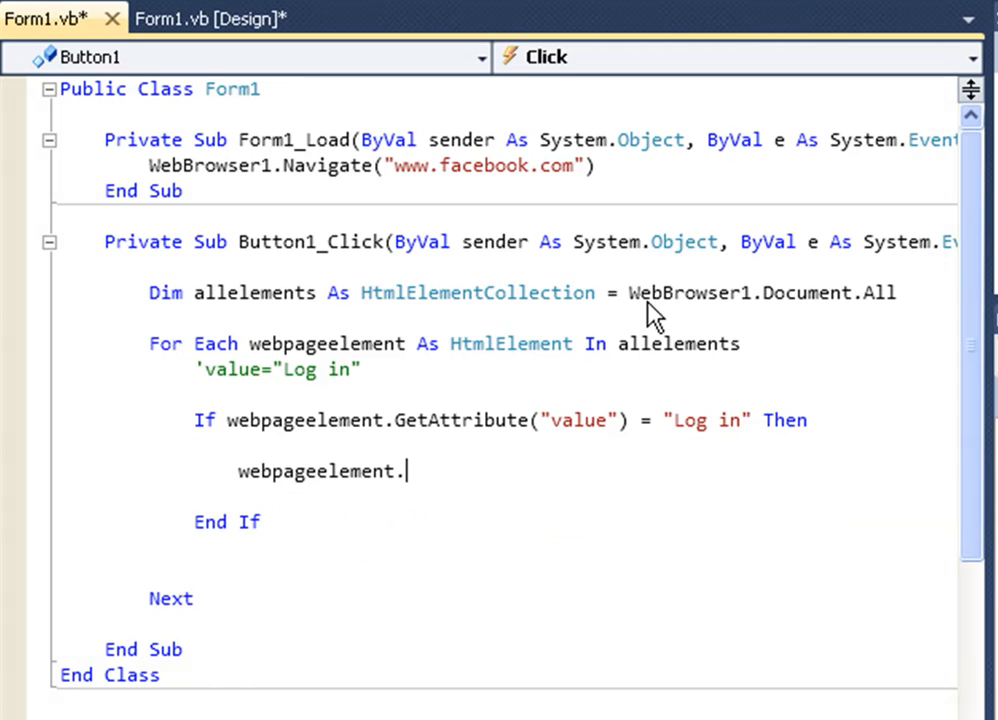
{"action": "type", "text": "invokememe"}
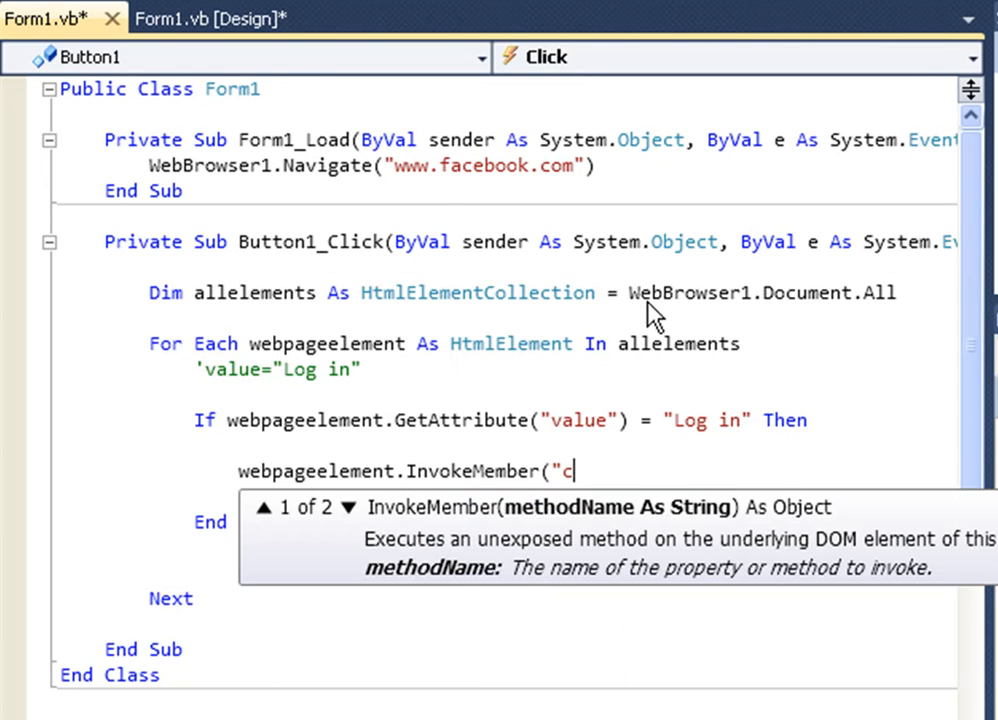
{"action": "type", "text": "lick\")"}
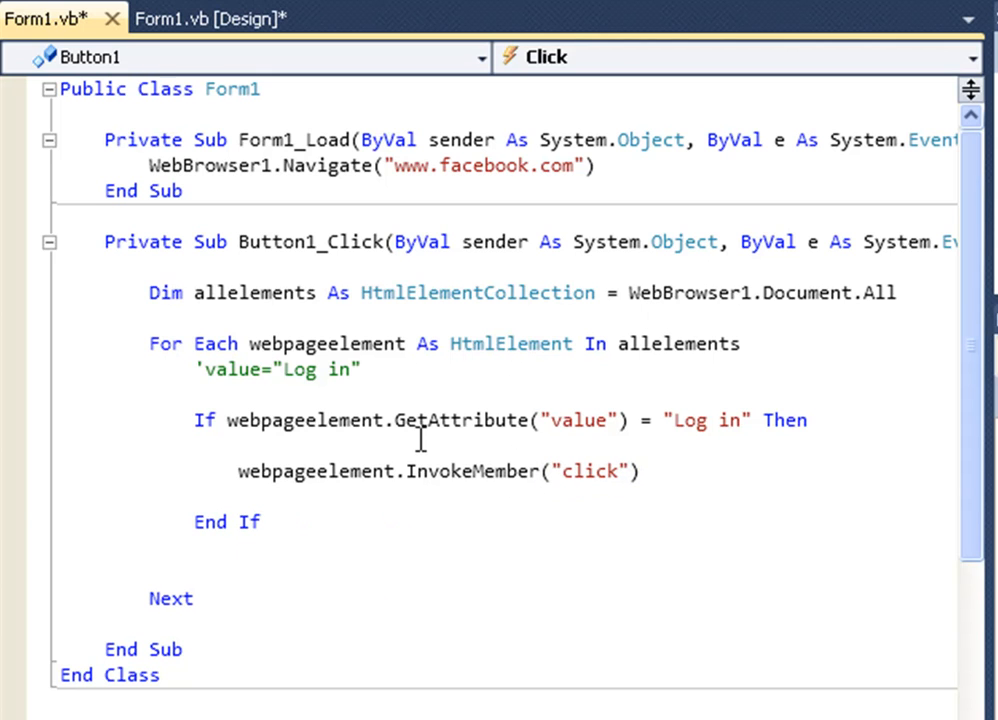
{"action": "mouse_move", "coordinate": [290, 510]}
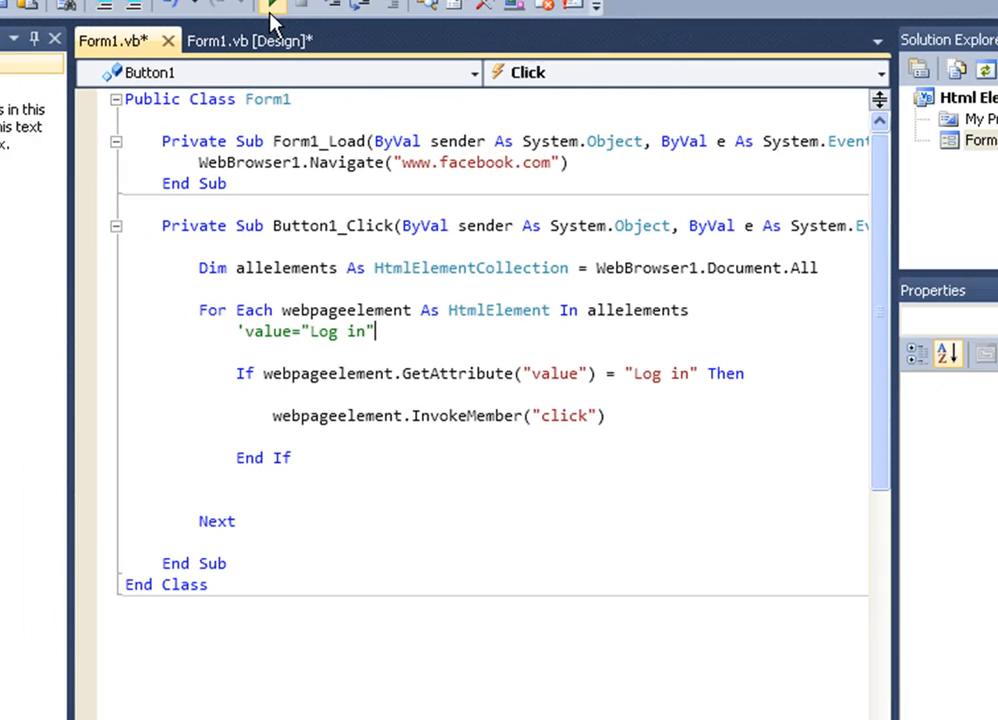
Step: Navigate Form1_Load to the Facebook login.php page and start debugging
{"action": "left_click", "coordinate": [273, 9]}
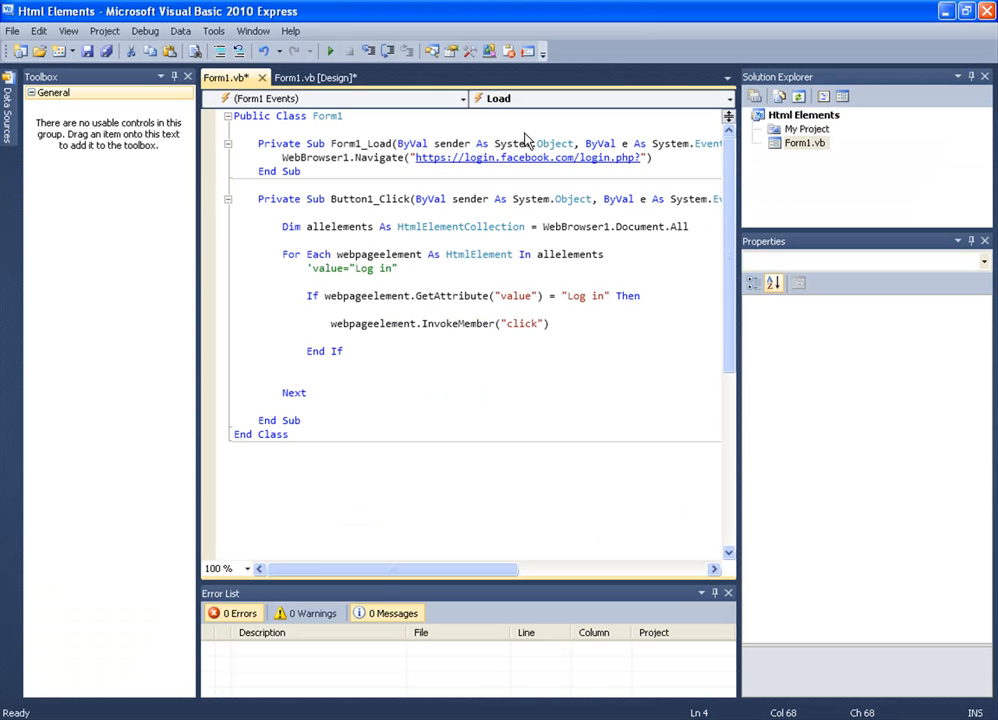
{"action": "left_click", "coordinate": [450, 157]}
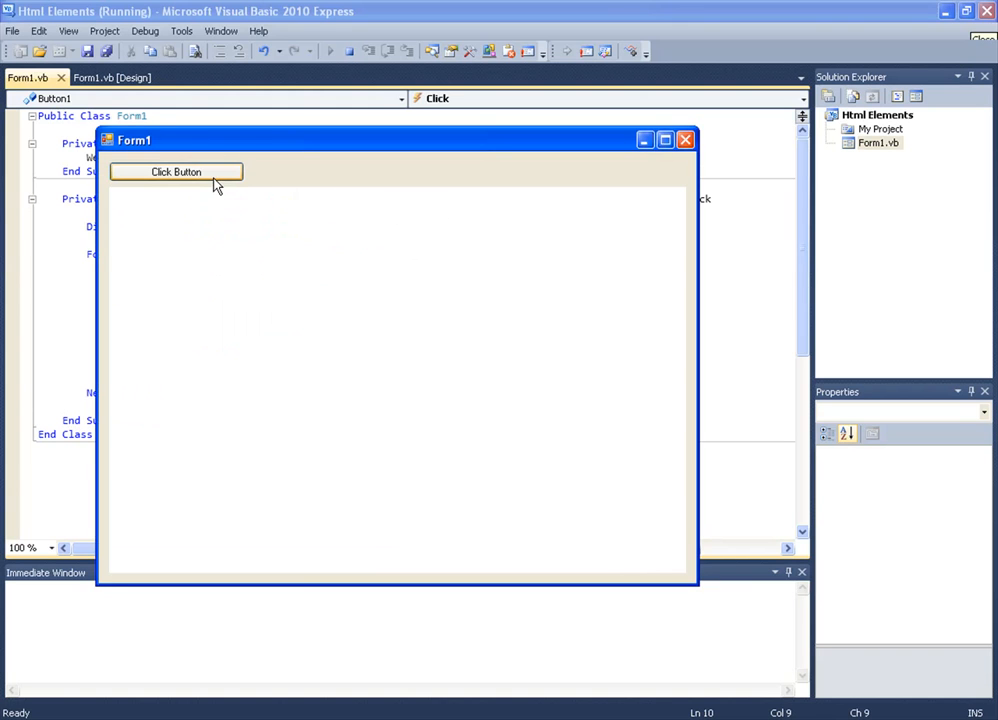
Step: Press Click Button on the loaded Facebook page and confirm the 'Incorrect username' result
{"action": "left_click", "coordinate": [176, 171]}
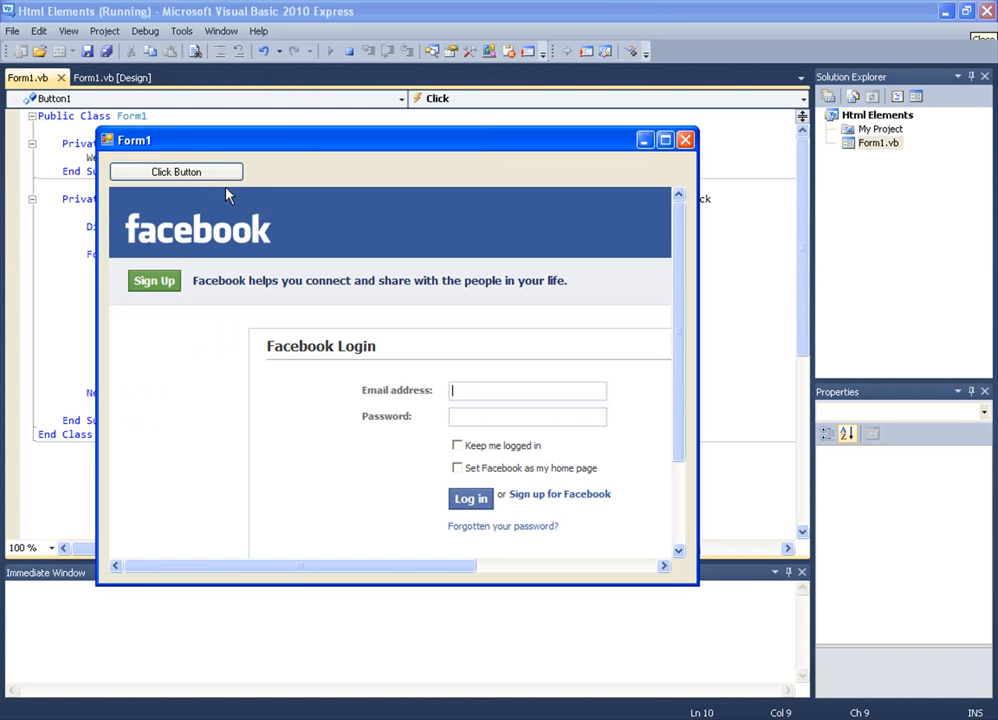
{"action": "scroll", "scroll_direction": "down", "scroll_amount": 3}
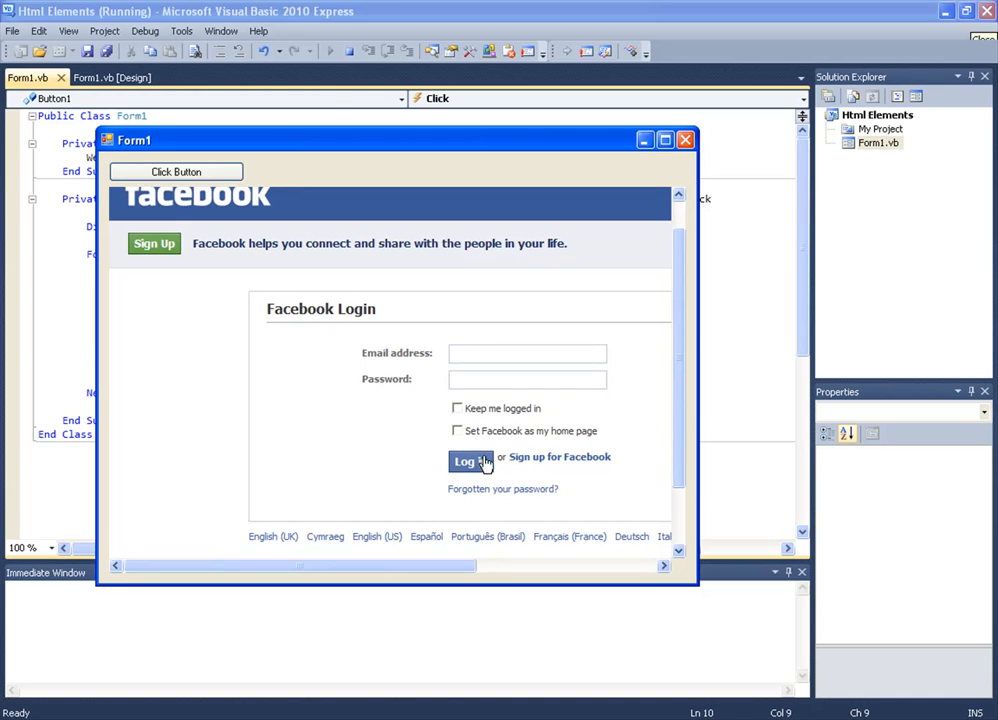
{"action": "mouse_move", "coordinate": [208, 195]}
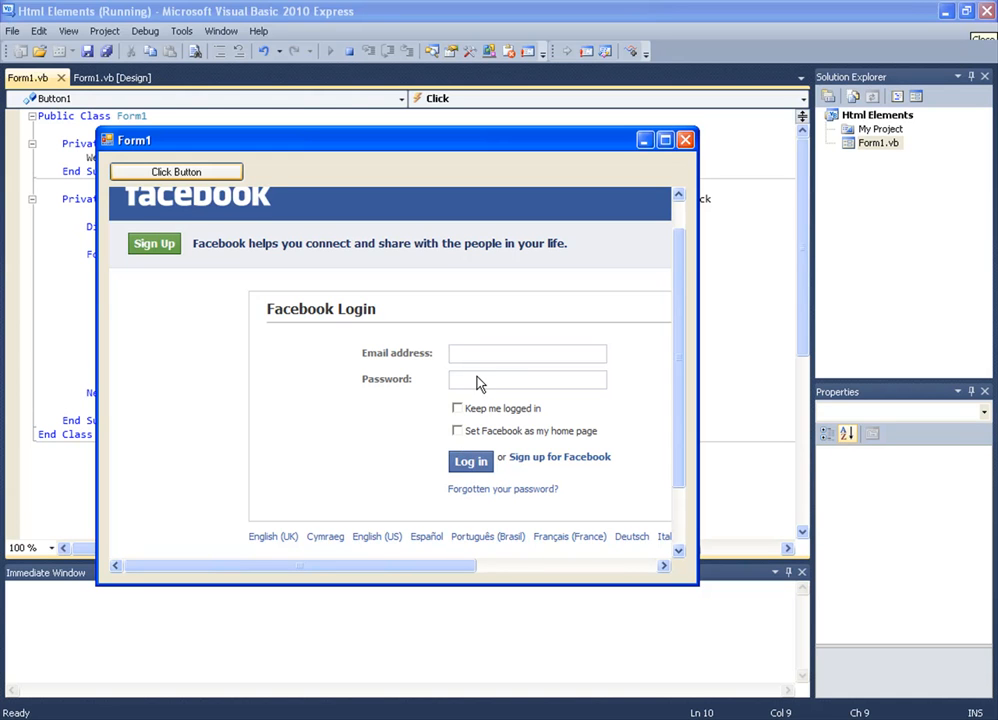
{"action": "left_click", "coordinate": [470, 461]}
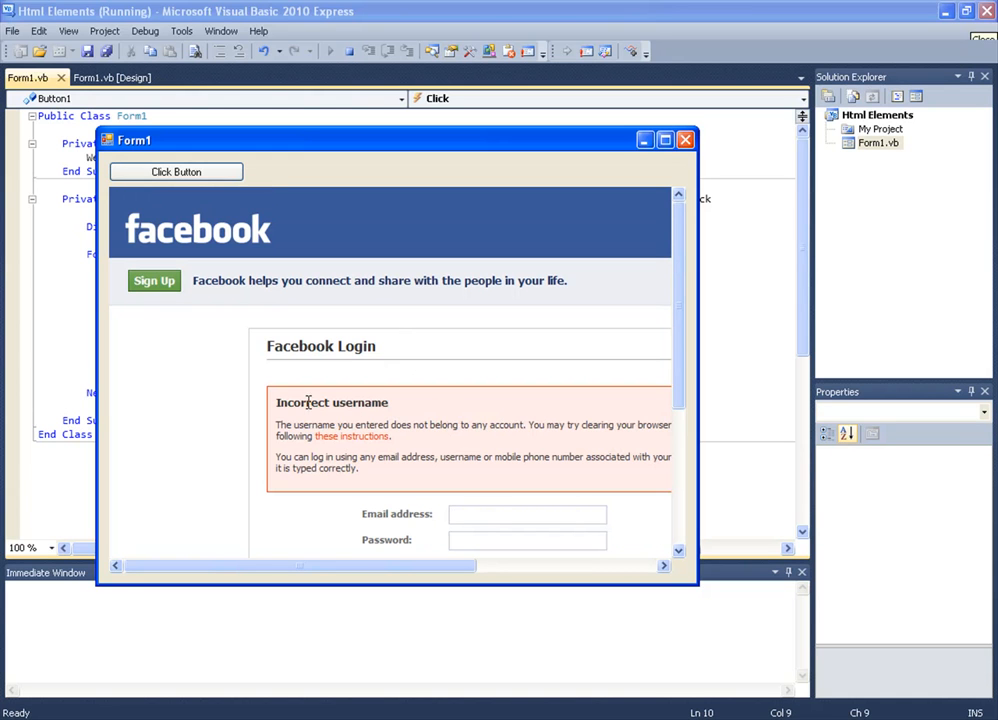
{"action": "scroll", "scroll_direction": "down", "scroll_amount": 3}
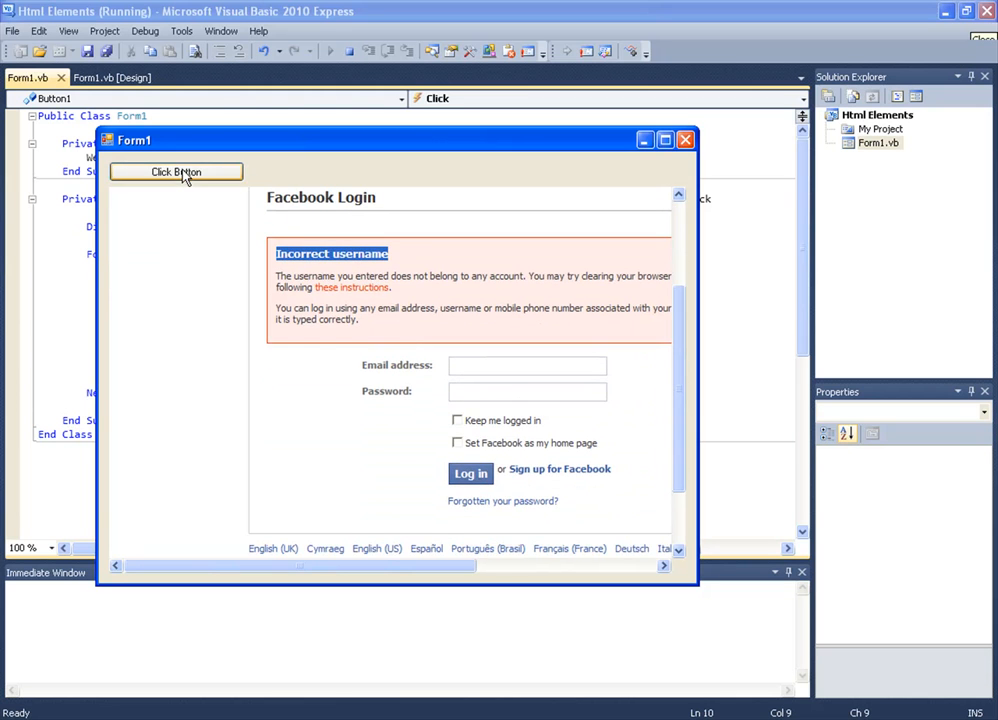
{"action": "scroll", "scroll_direction": "up", "scroll_amount": 3}
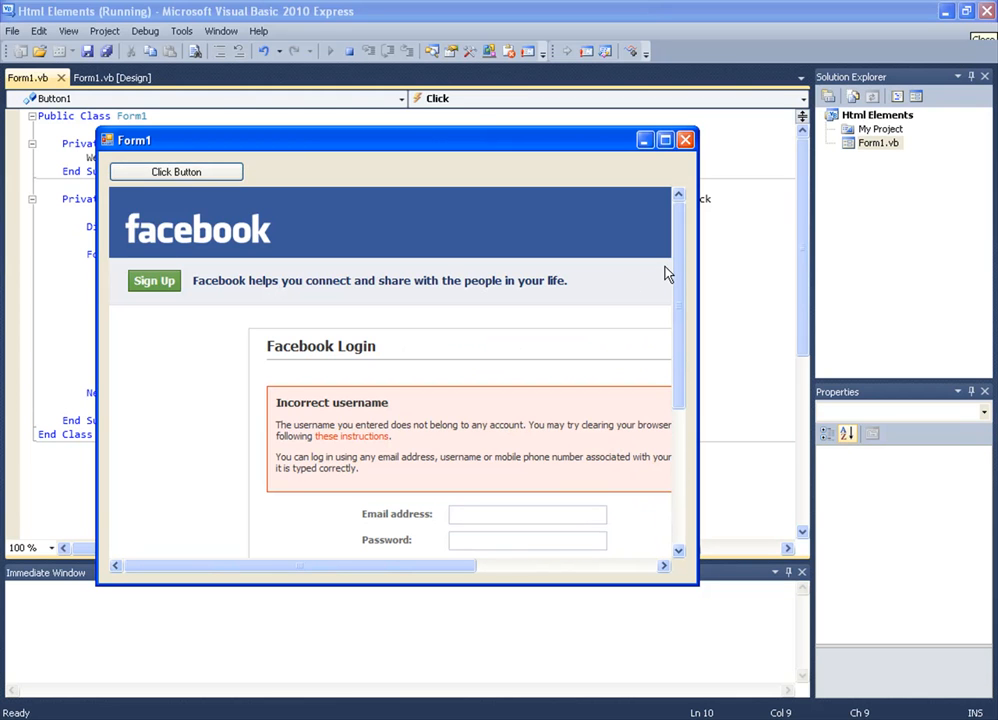
{"action": "scroll", "scroll_direction": "down", "scroll_amount": 3}
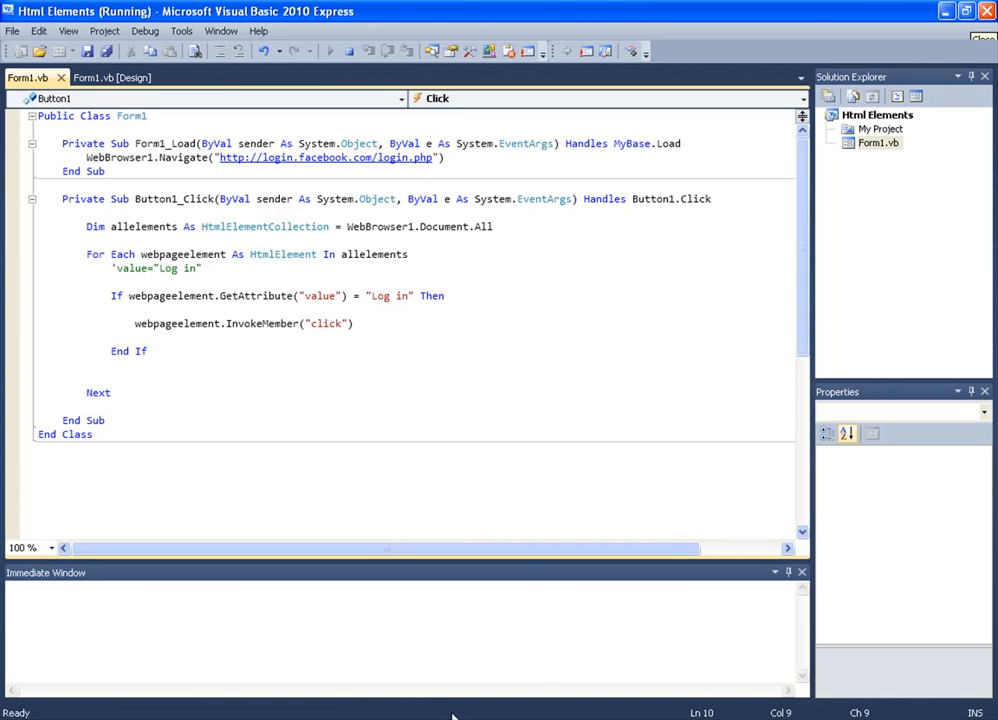
{"action": "mouse_move", "coordinate": [248, 692]}
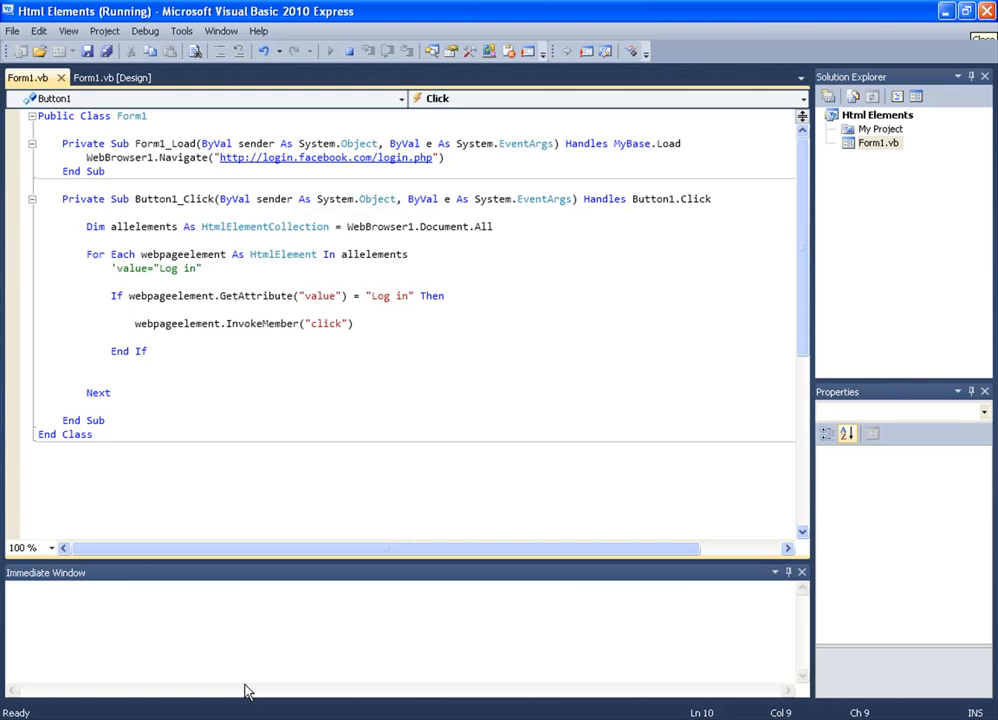
{"action": "mouse_move", "coordinate": [229, 305]}
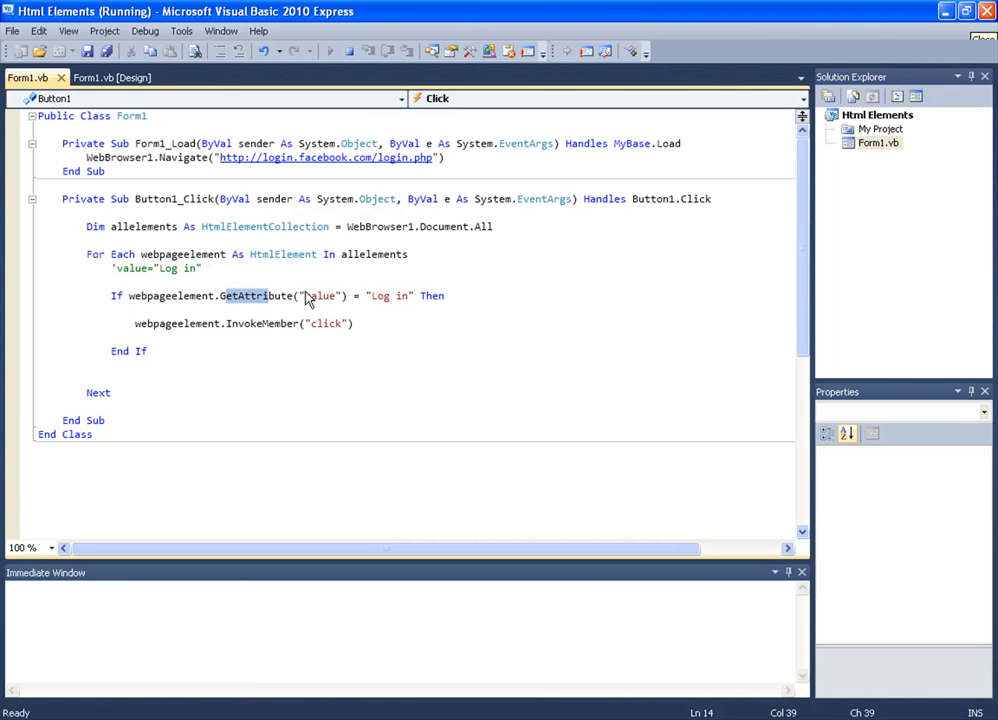
{"action": "double_click", "coordinate": [320, 295]}
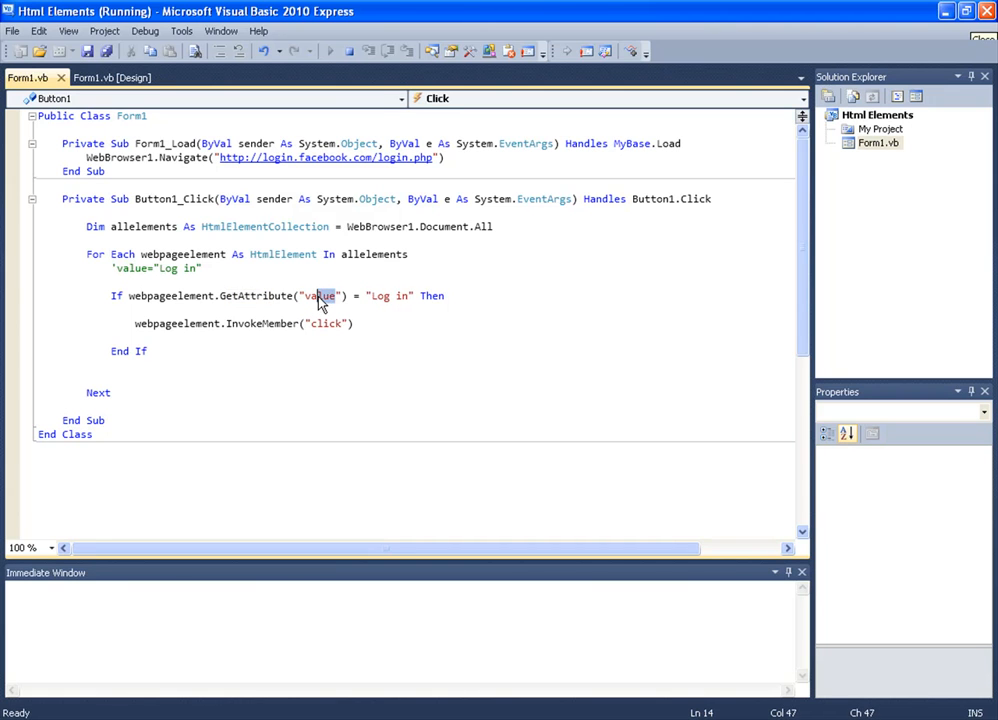
{"action": "mouse_move", "coordinate": [380, 304]}
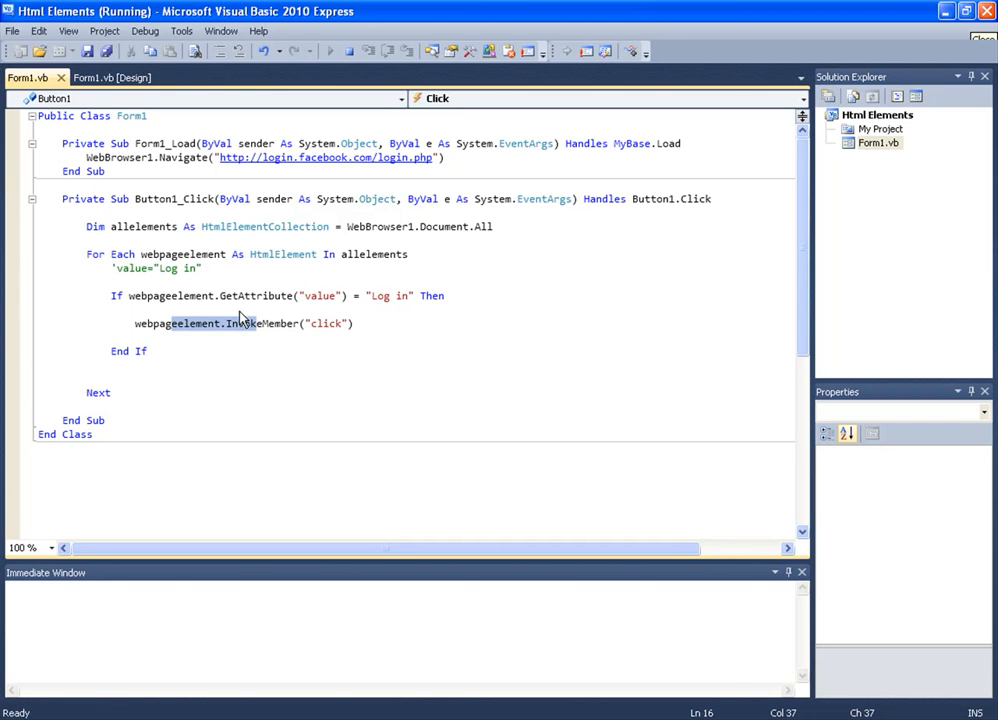
{"action": "mouse_move", "coordinate": [235, 298]}
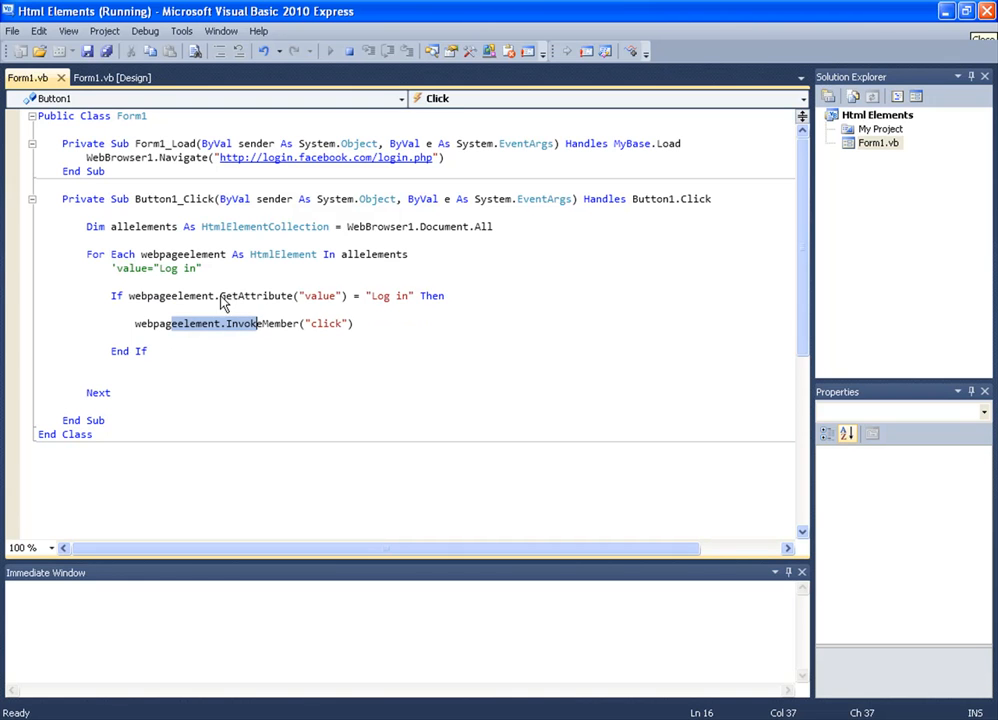
{"action": "left_click", "coordinate": [130, 340]}
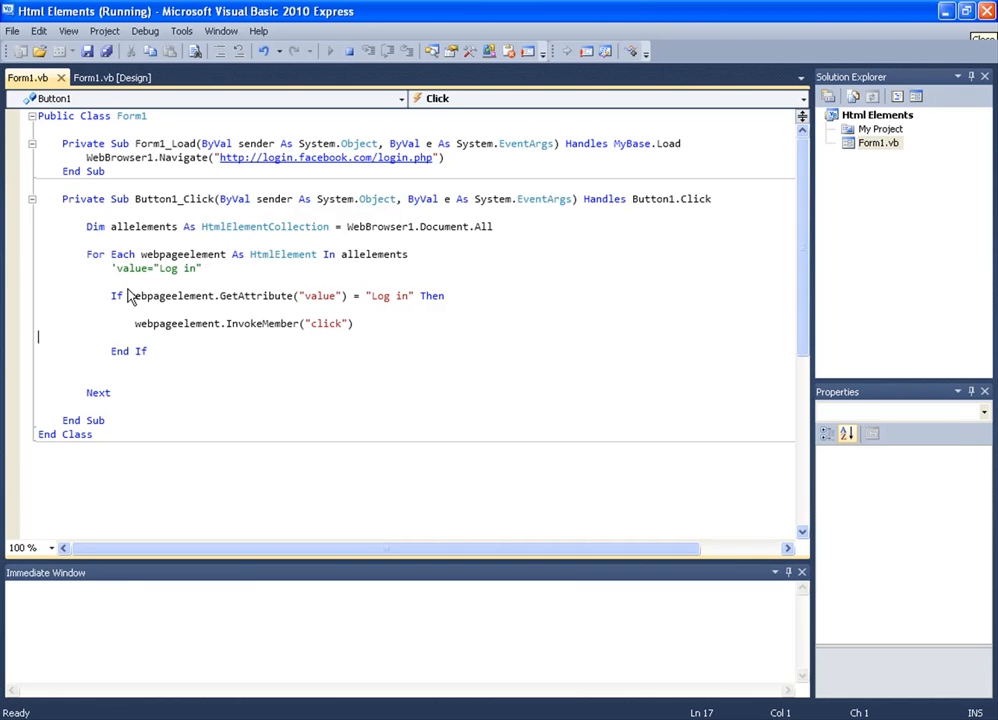
{"action": "mouse_move", "coordinate": [128, 352]}
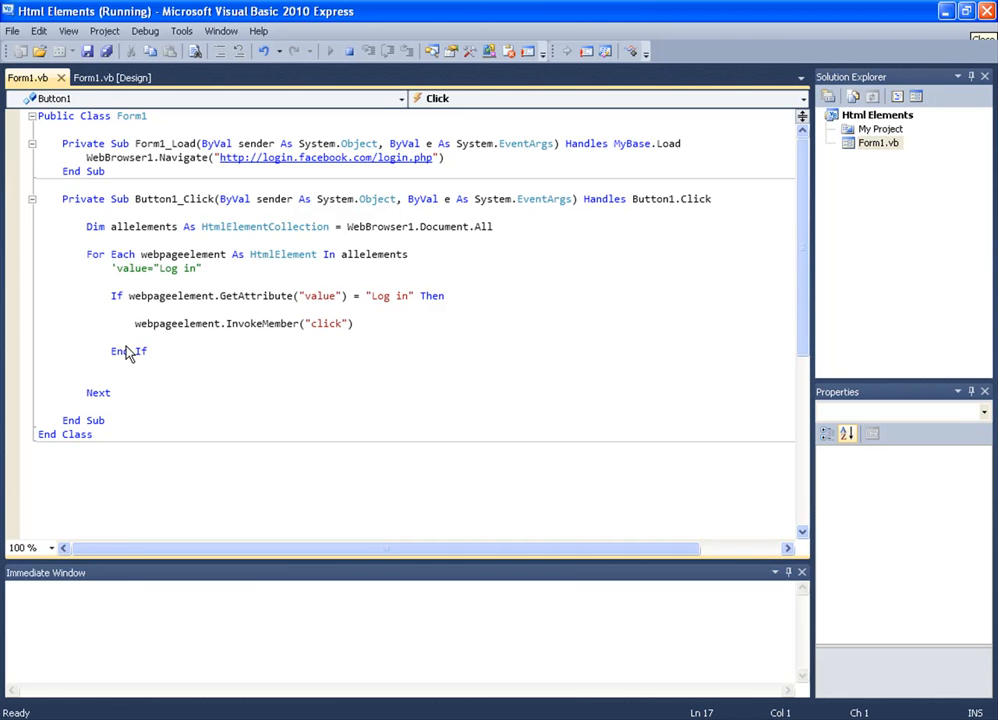
{"action": "mouse_move", "coordinate": [130, 348]}
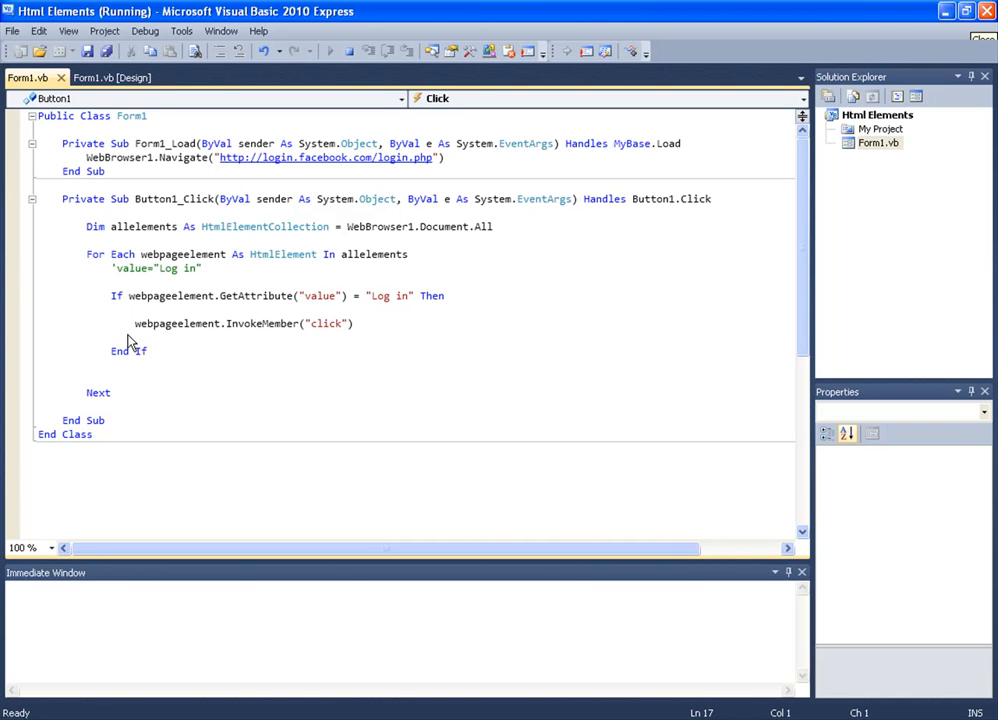
{"action": "mouse_move", "coordinate": [5, 325]}
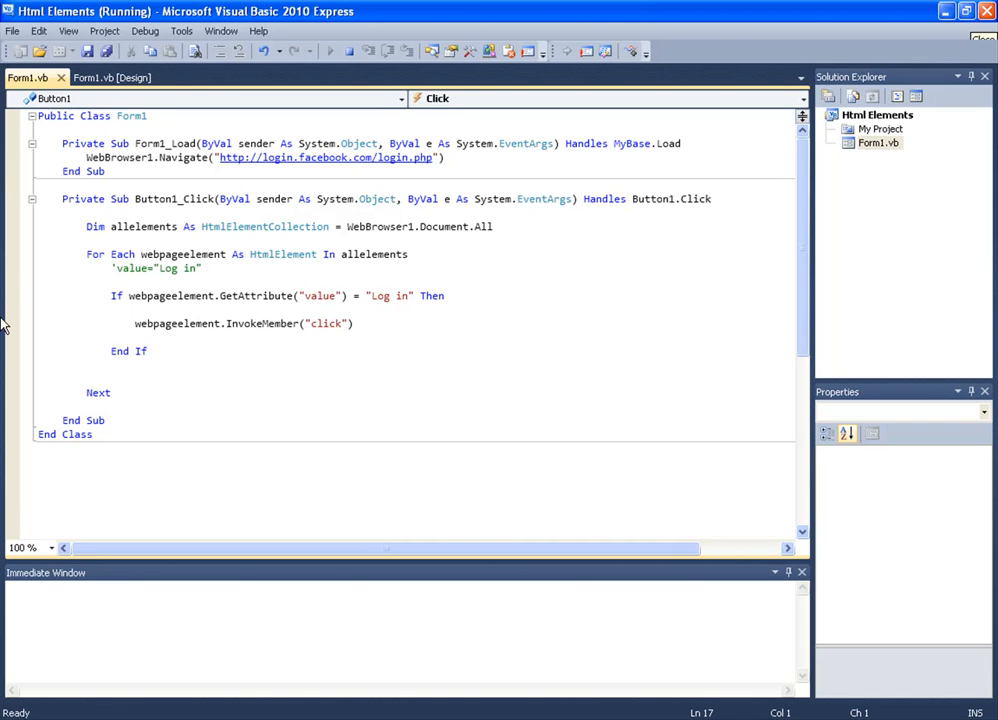
{"action": "mouse_move", "coordinate": [184, 296]}
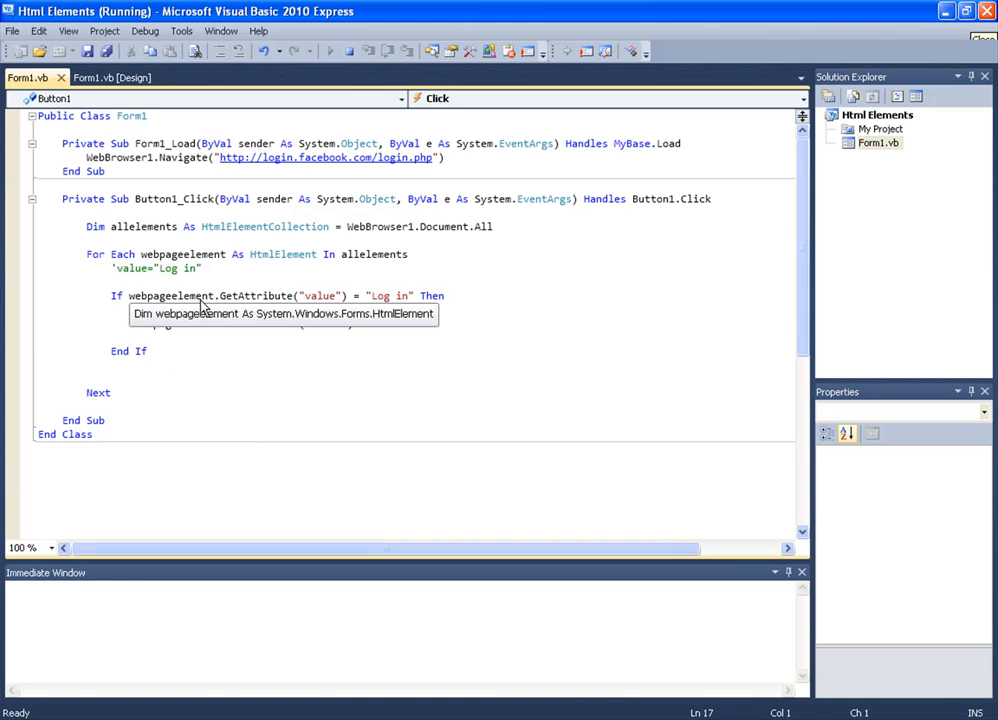